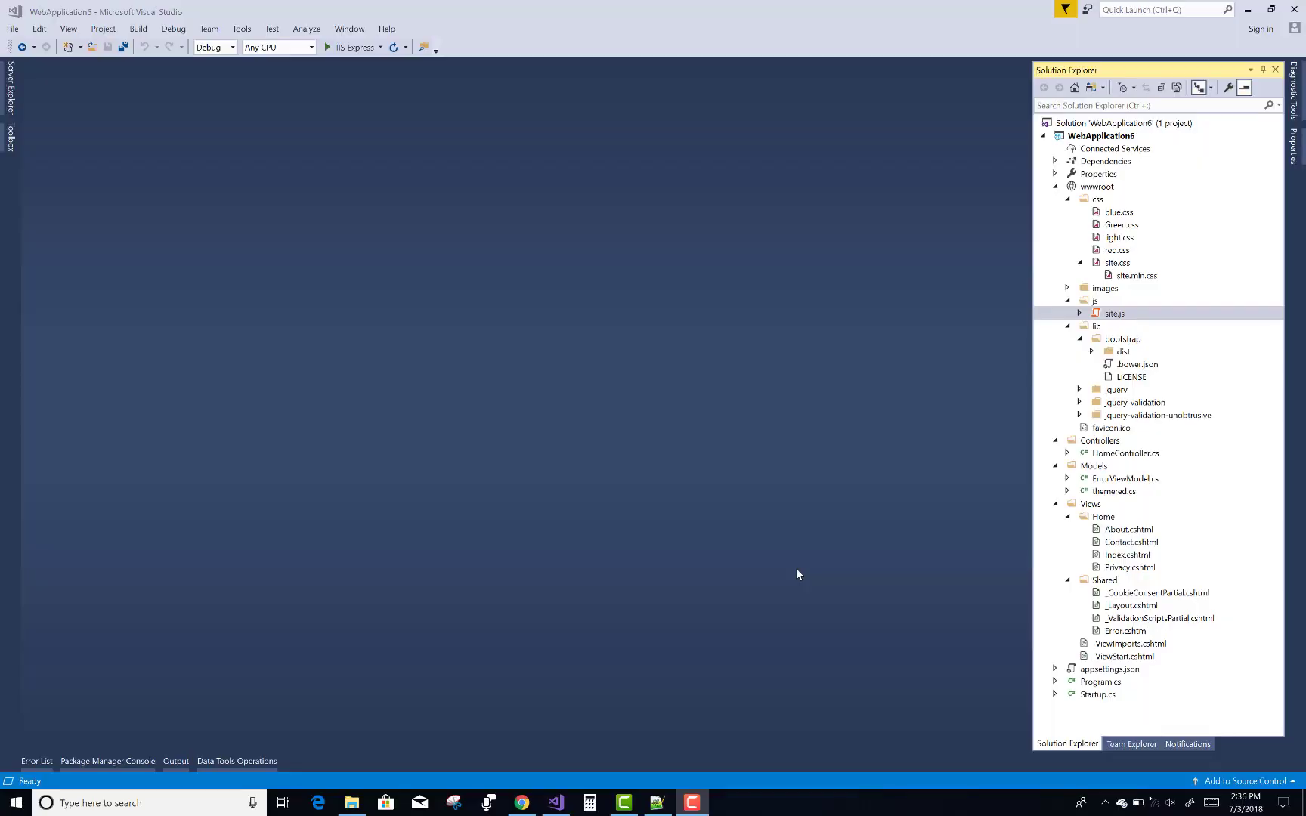
mouse_move(883, 451)
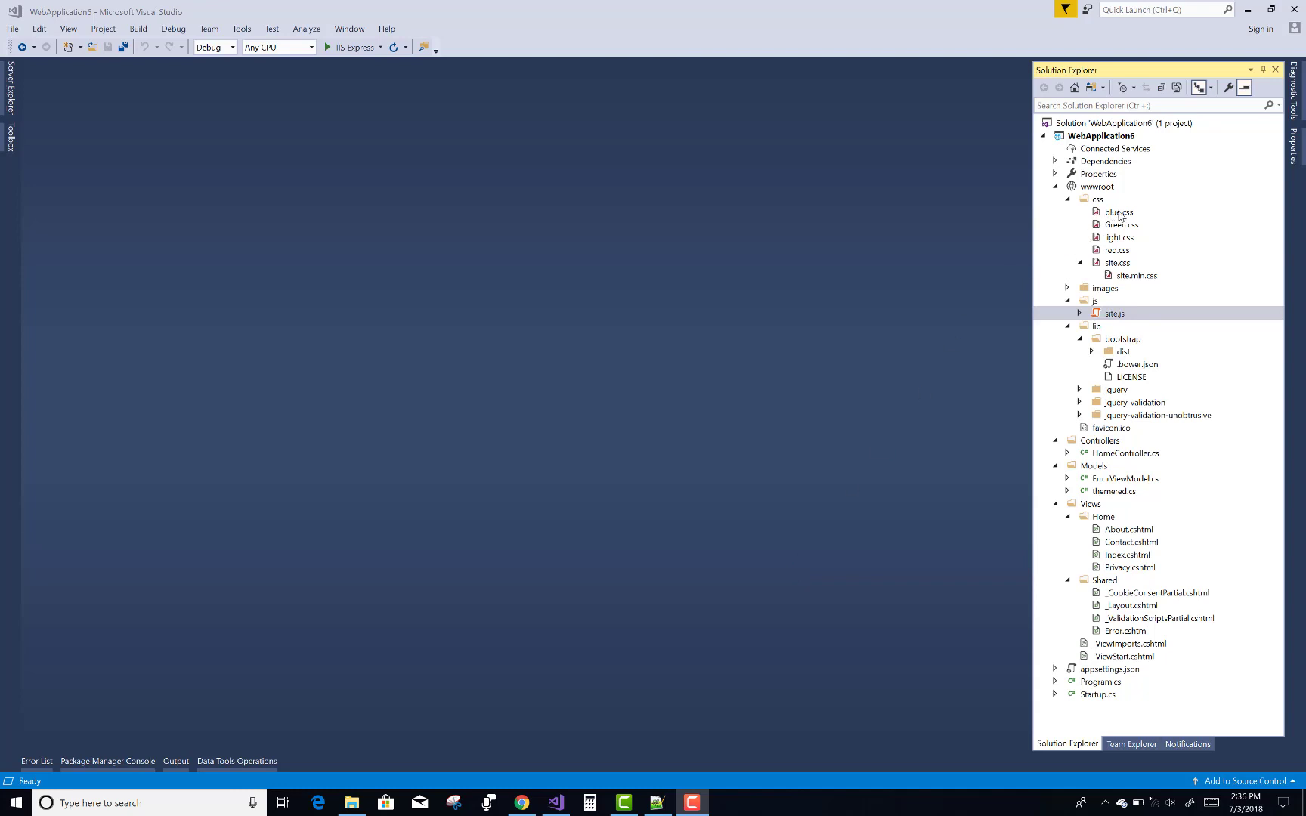
Open blue.css and Green.css from wwwroot/css to view their body background-color rules.
double_click(1120, 212)
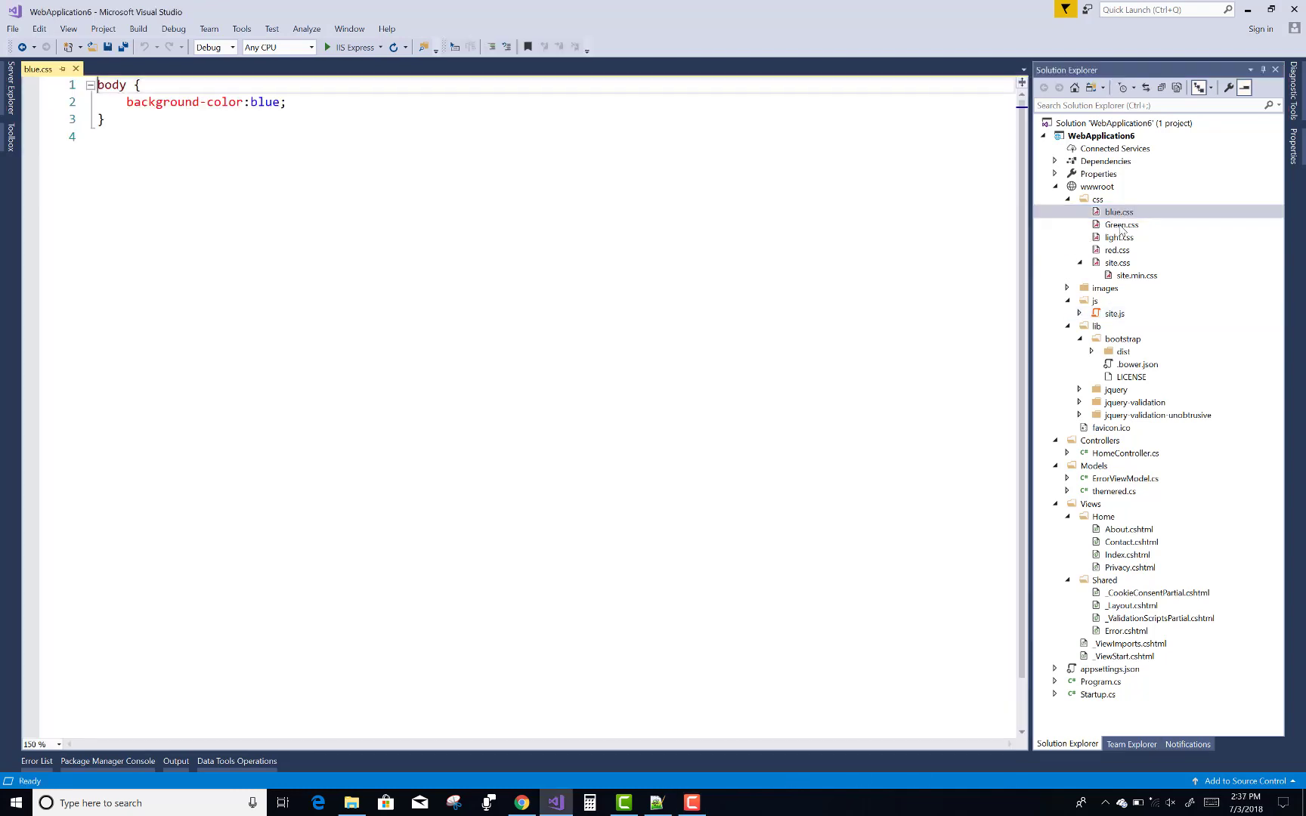
double_click(1122, 224)
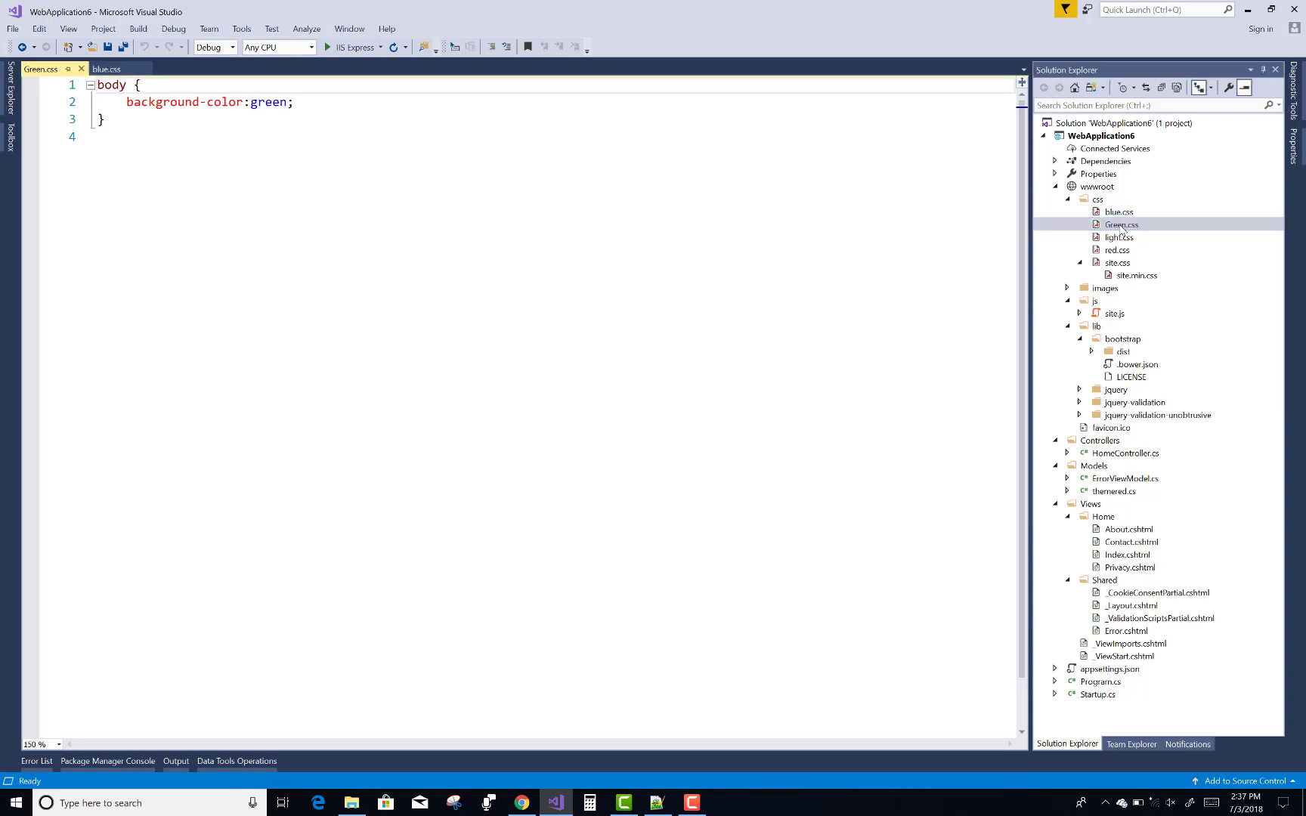
mouse_move(1120, 257)
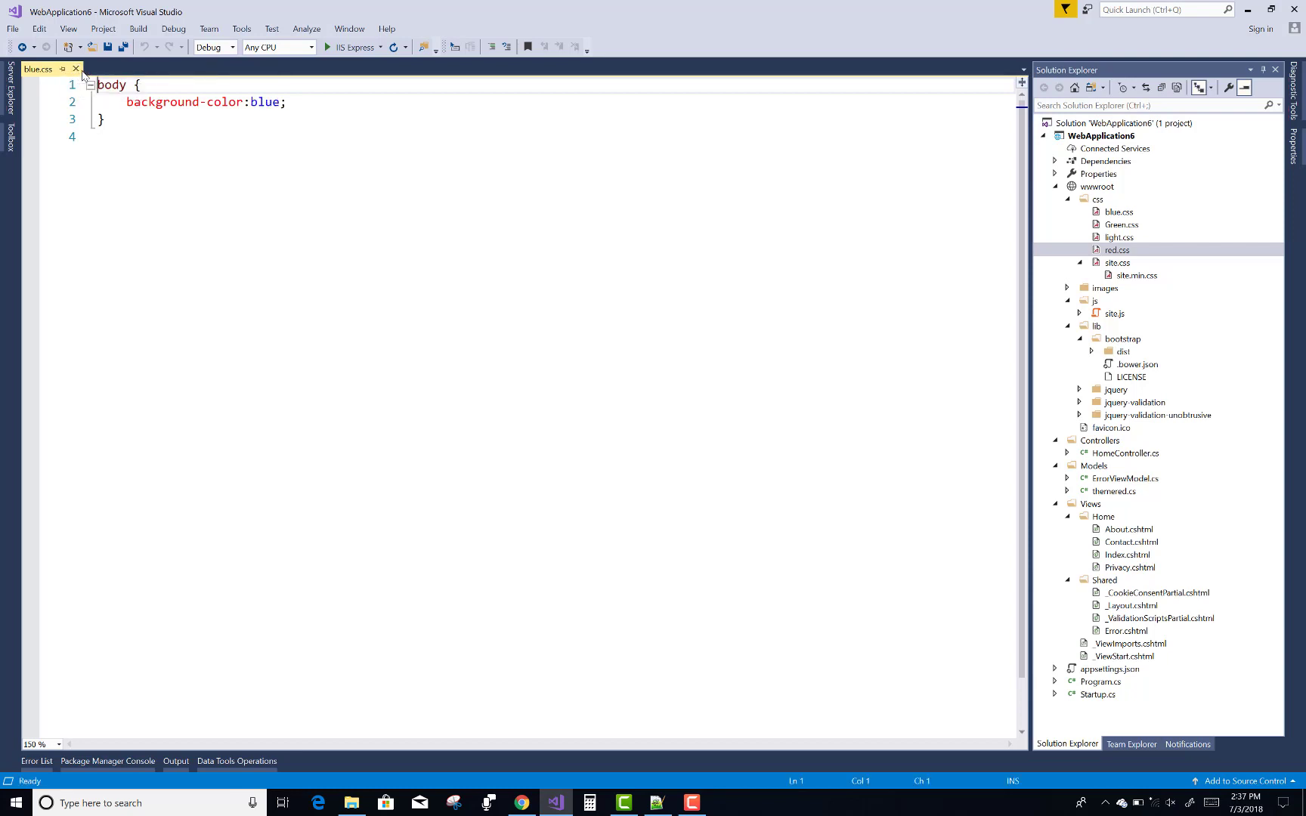
Close the blue.css editor tab so no stylesheet remains open.
left_click(75, 68)
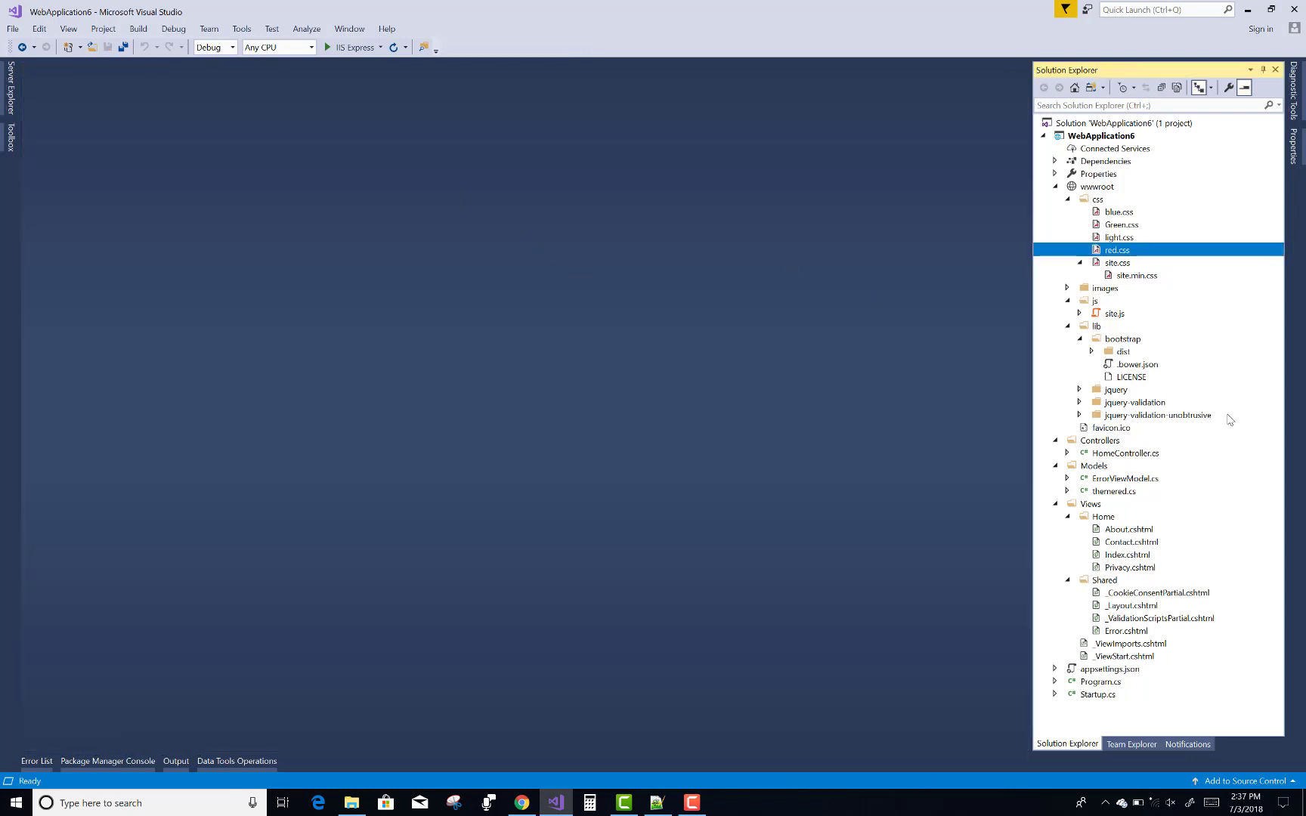
mouse_move(1138, 559)
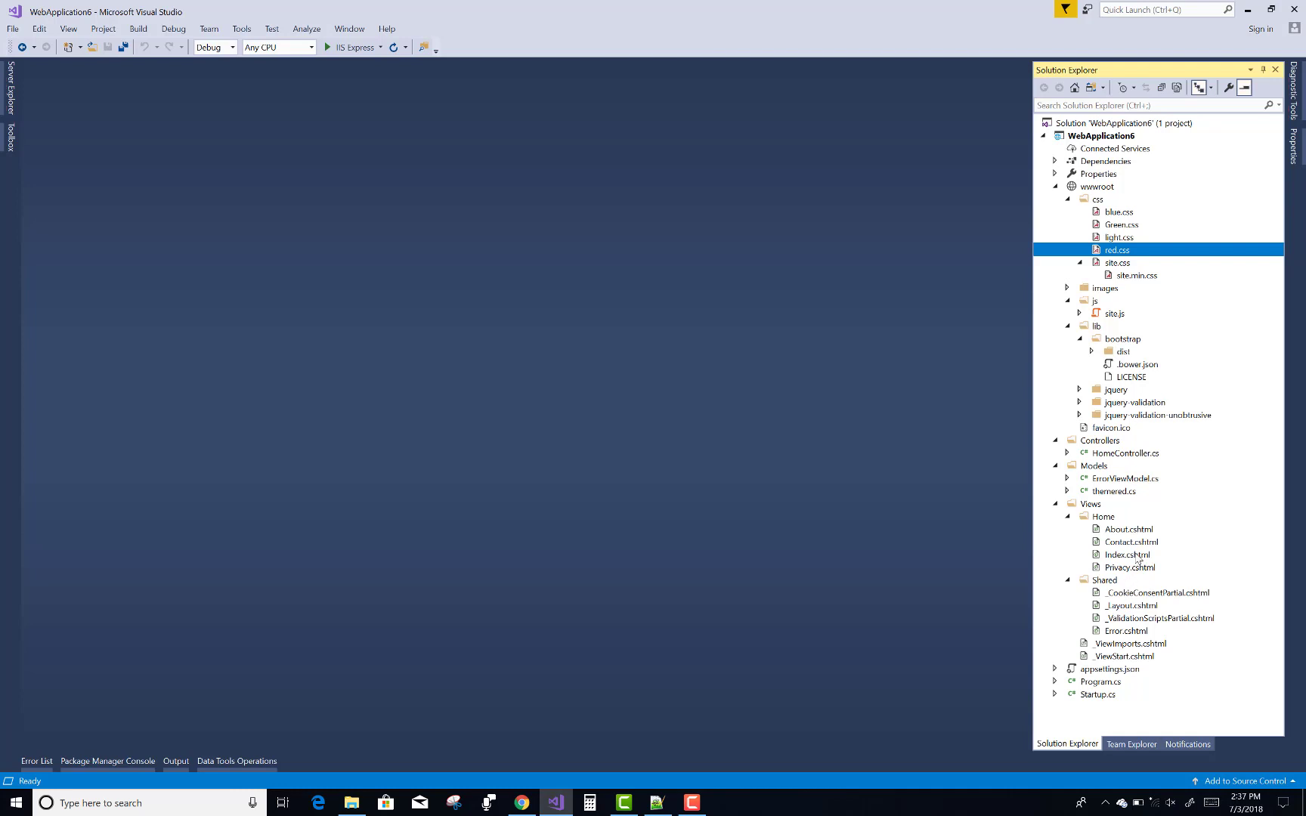
mouse_move(1129, 575)
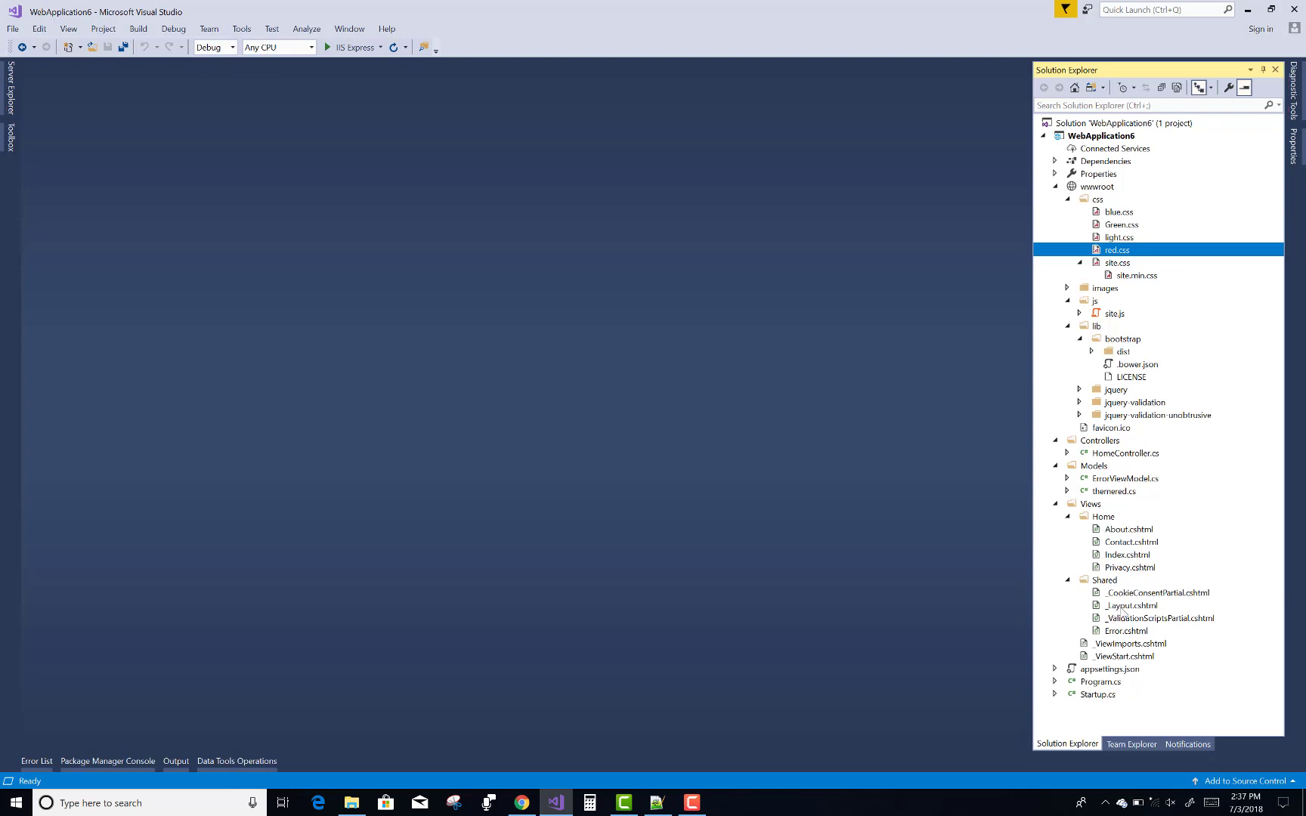
Open Views/Shared/_Layout.cshtml and scroll to the theme select with Red, Green and Blue options.
double_click(1130, 605)
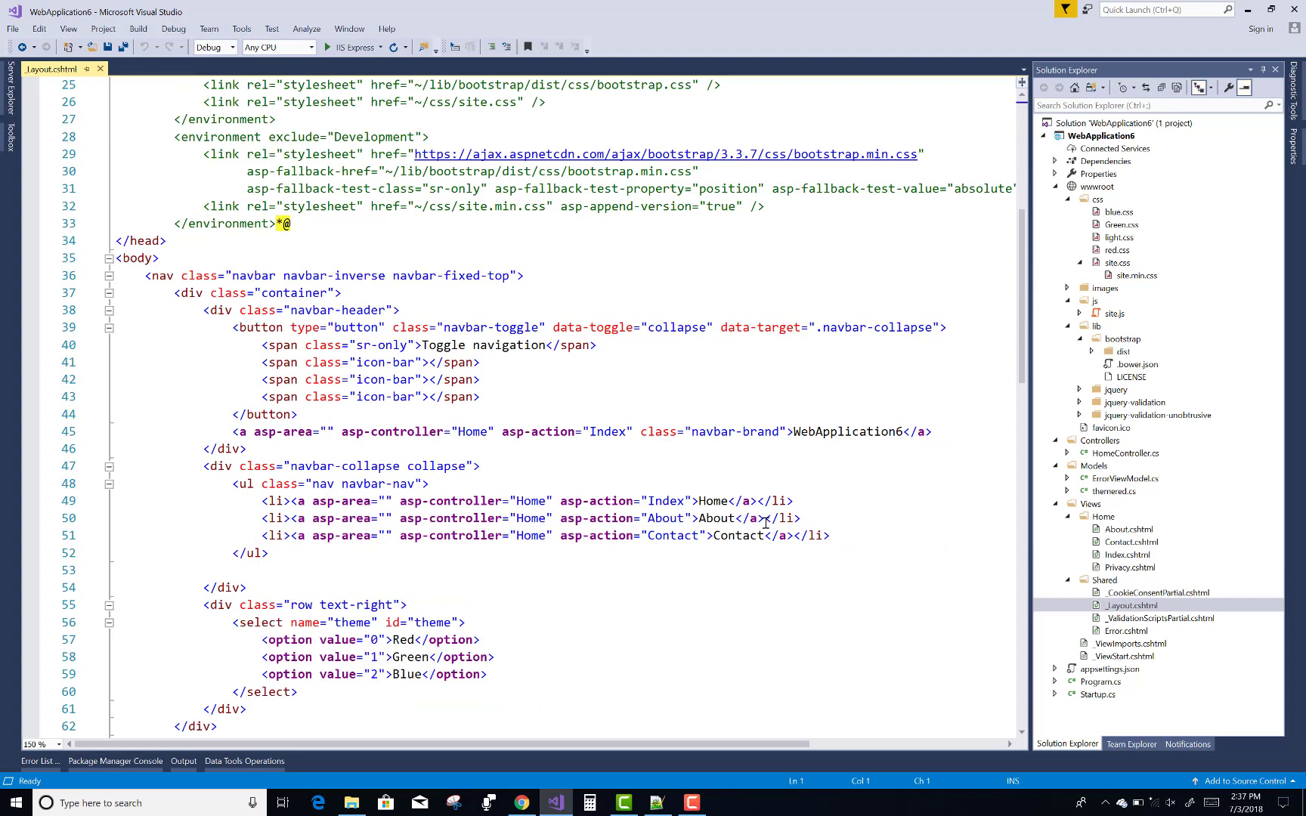
scroll("down", 3)
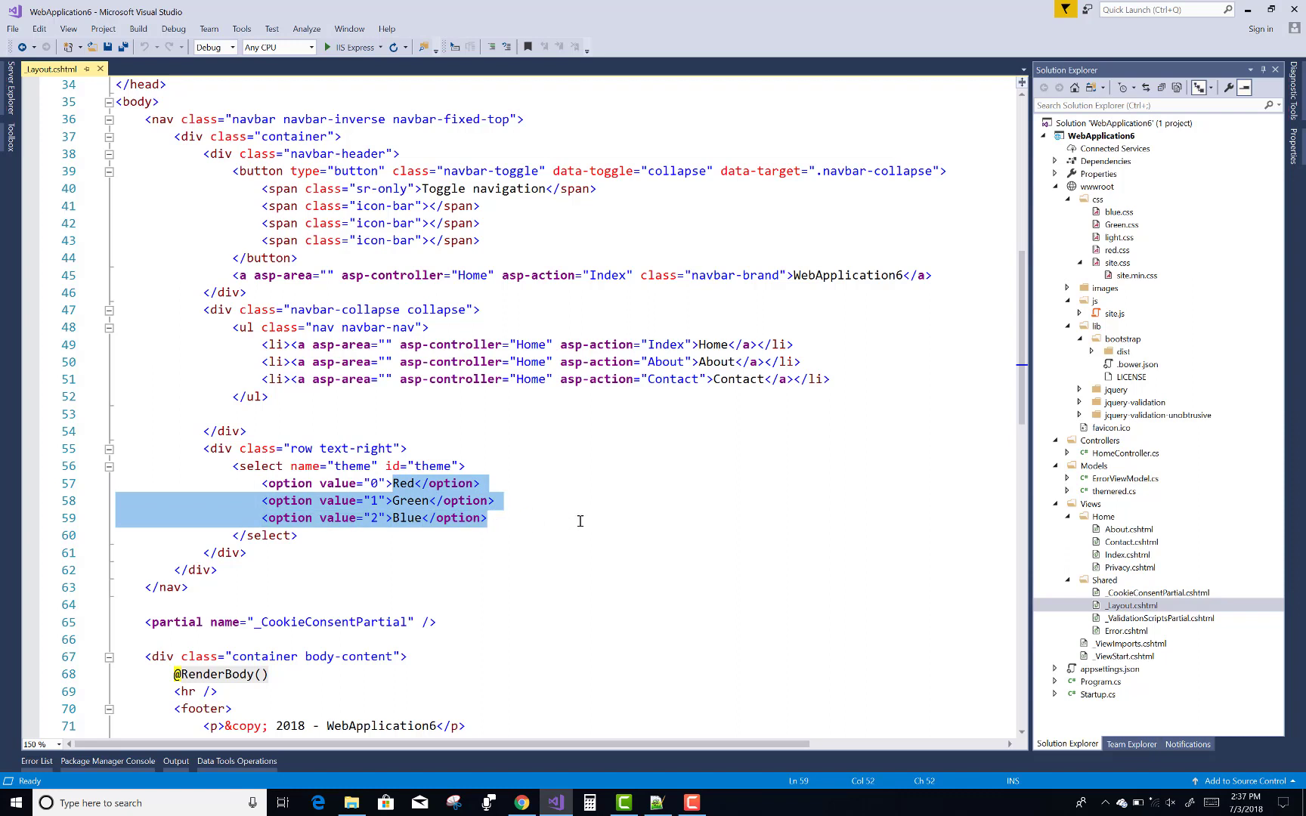
mouse_move(404, 501)
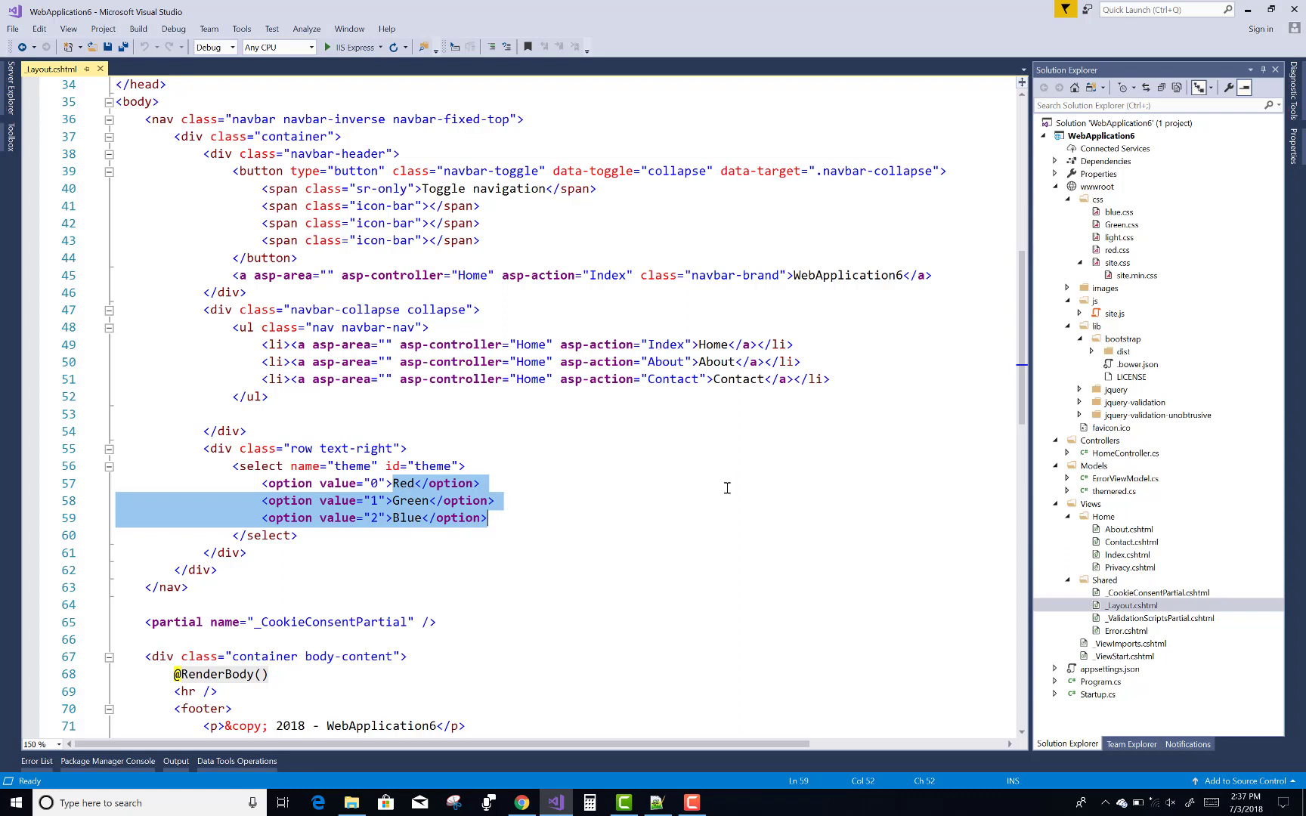
mouse_move(448, 517)
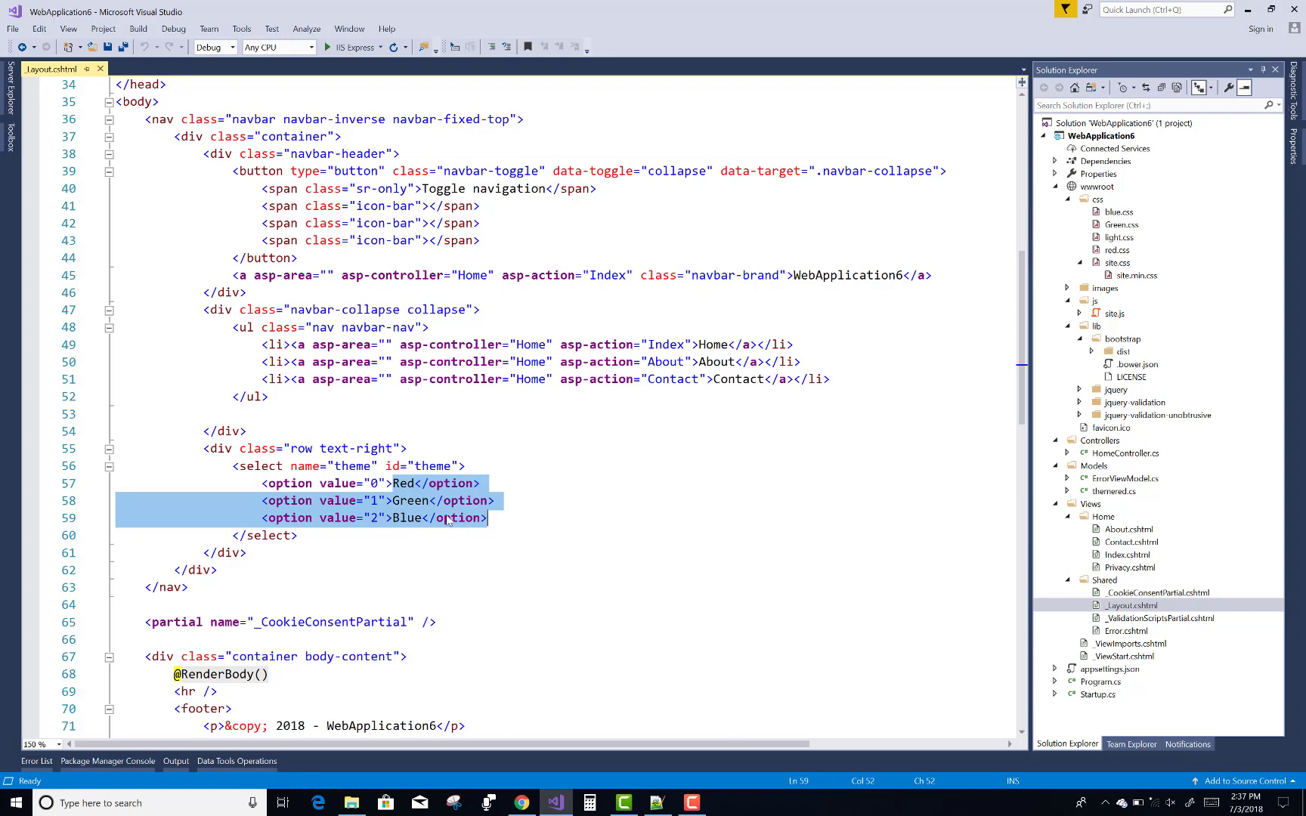
mouse_move(444, 465)
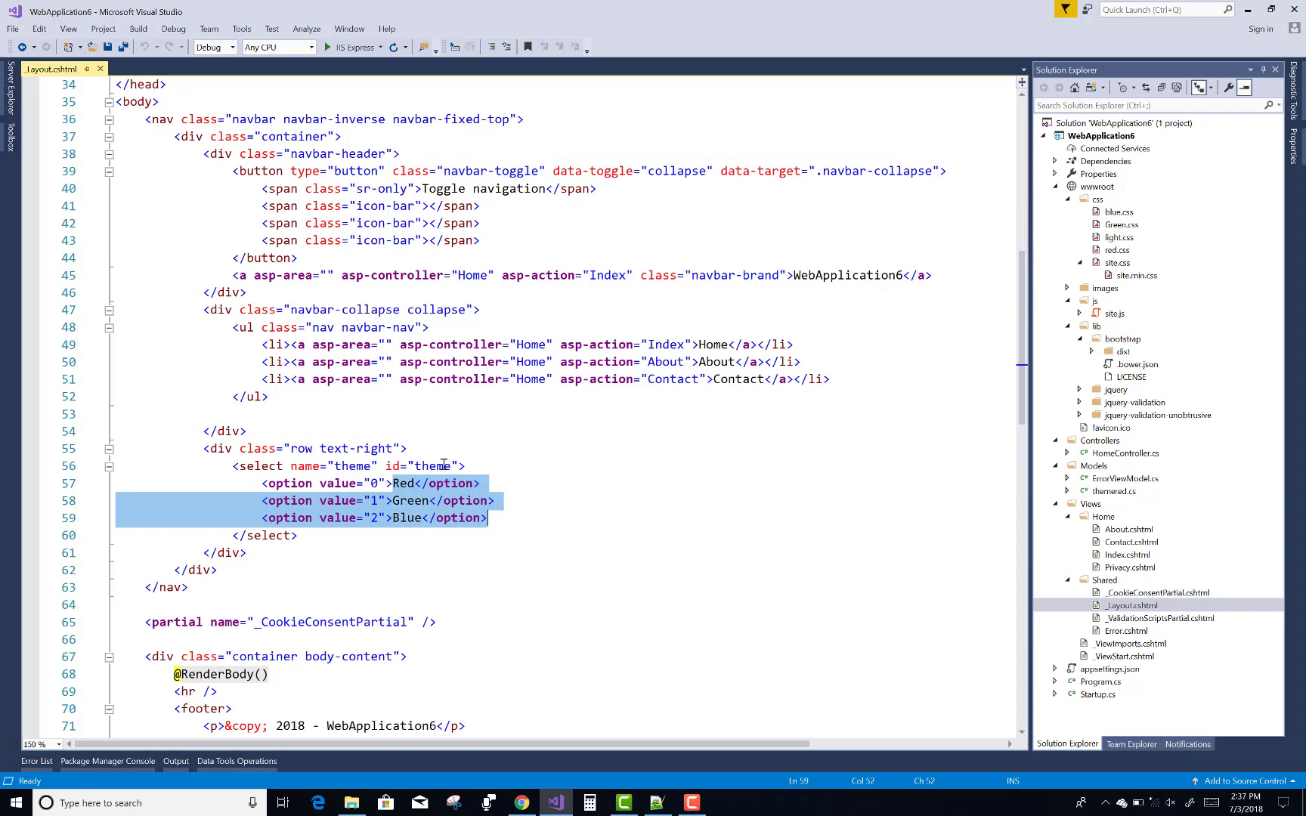
Open wwwroot/js/site.js and review the theme change handler posting to /Home/SetTheme.
double_click(1111, 313)
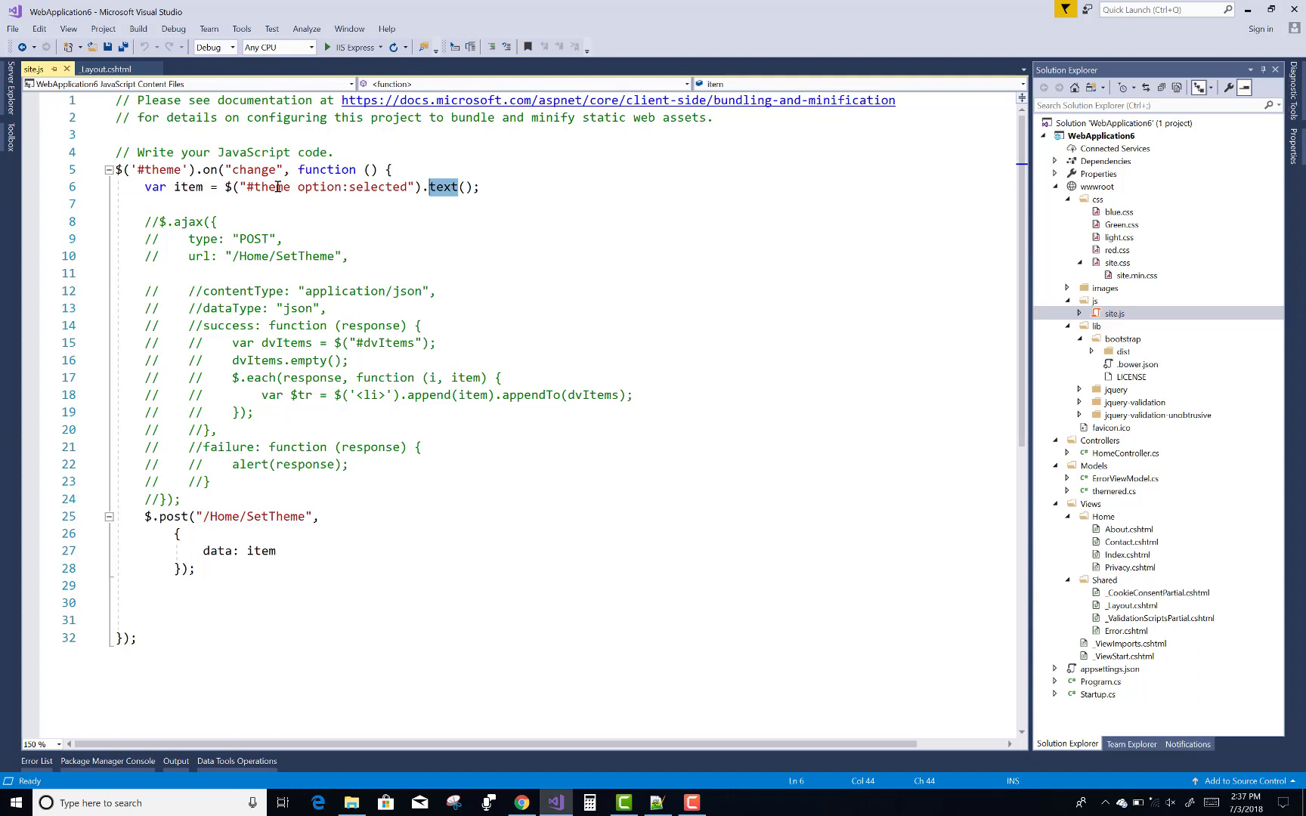
mouse_move(189, 185)
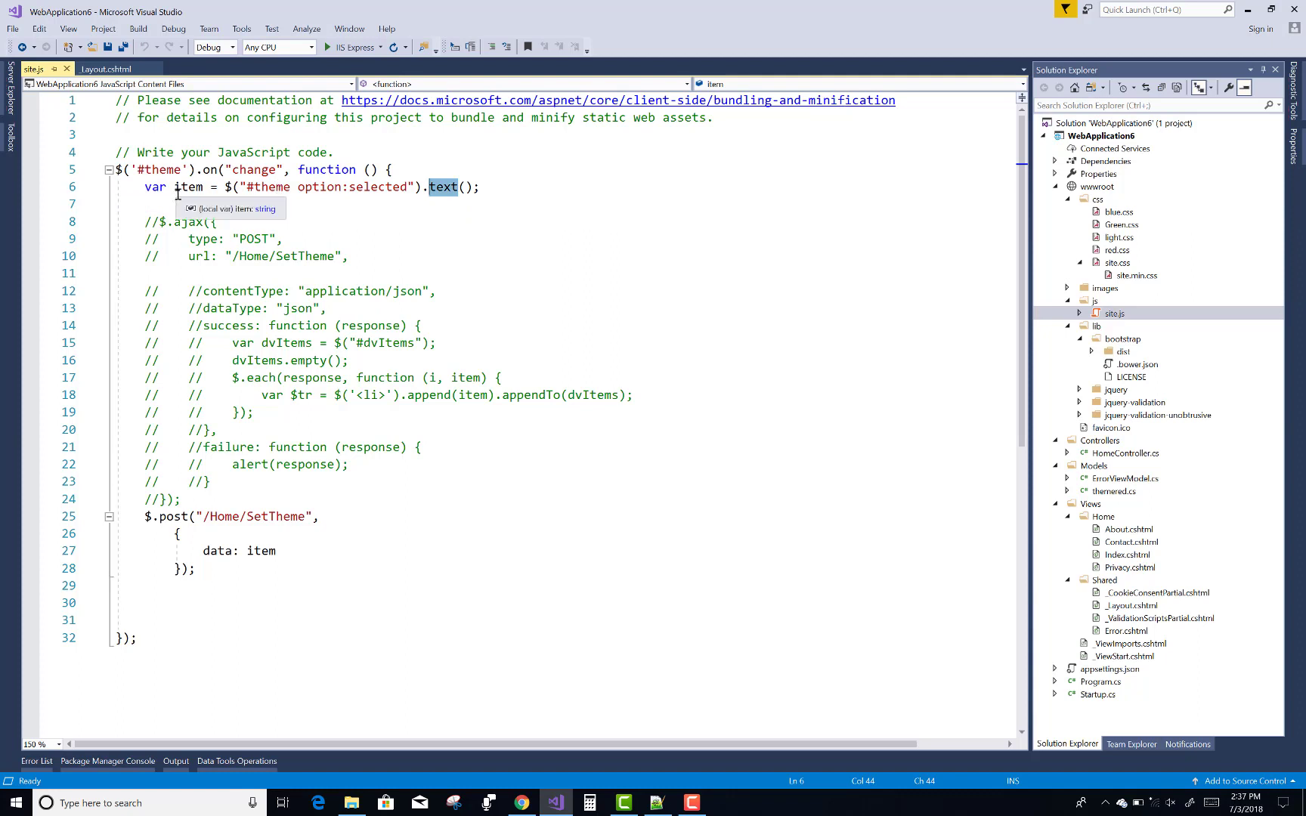
left_click(143, 517)
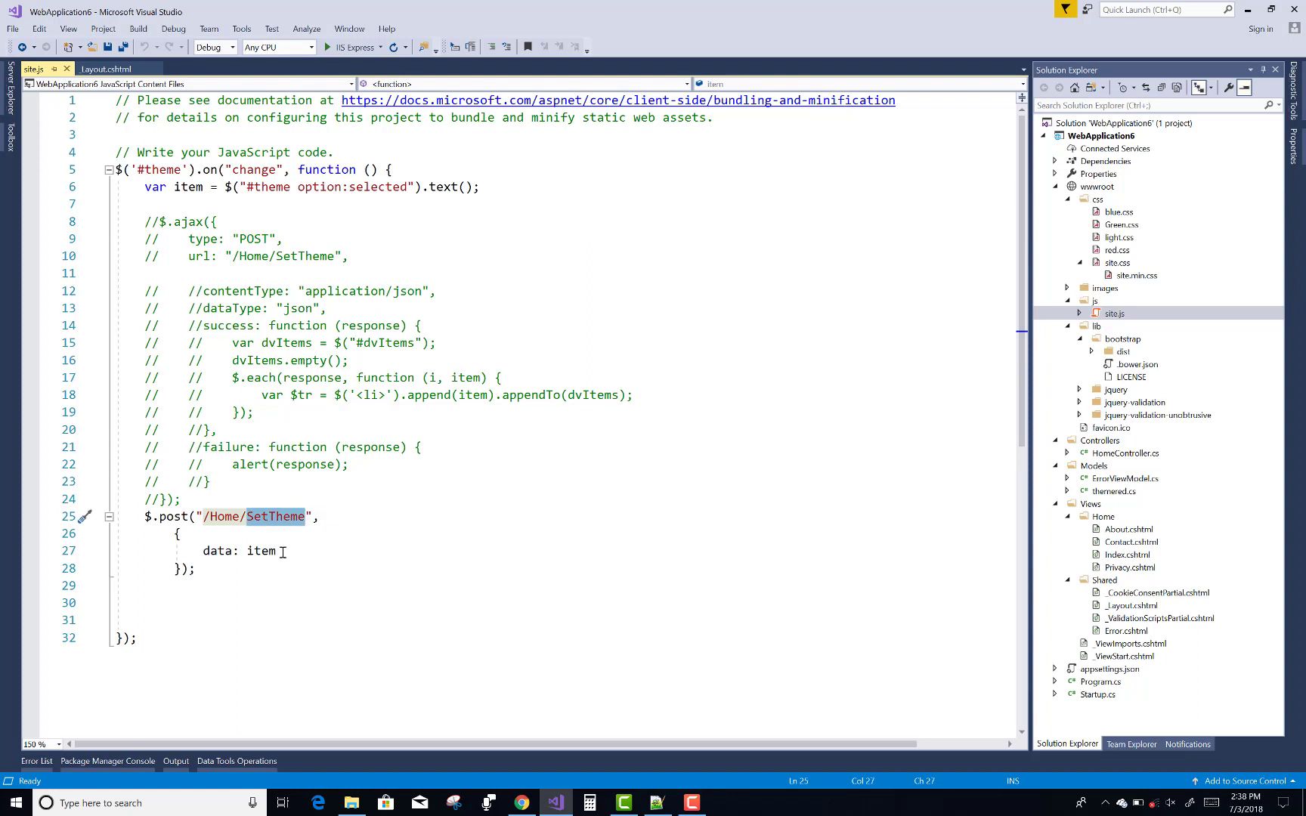
double_click(239, 550)
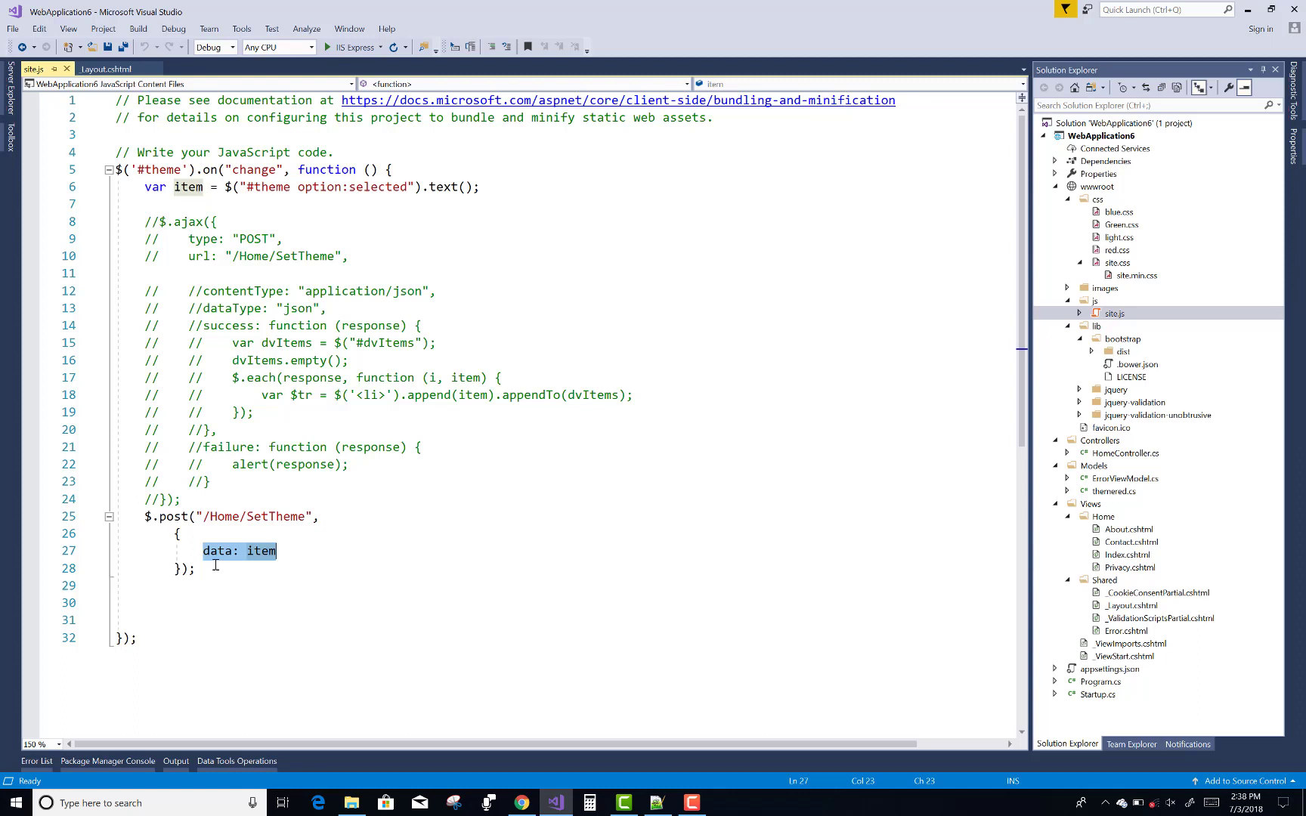
mouse_move(319, 202)
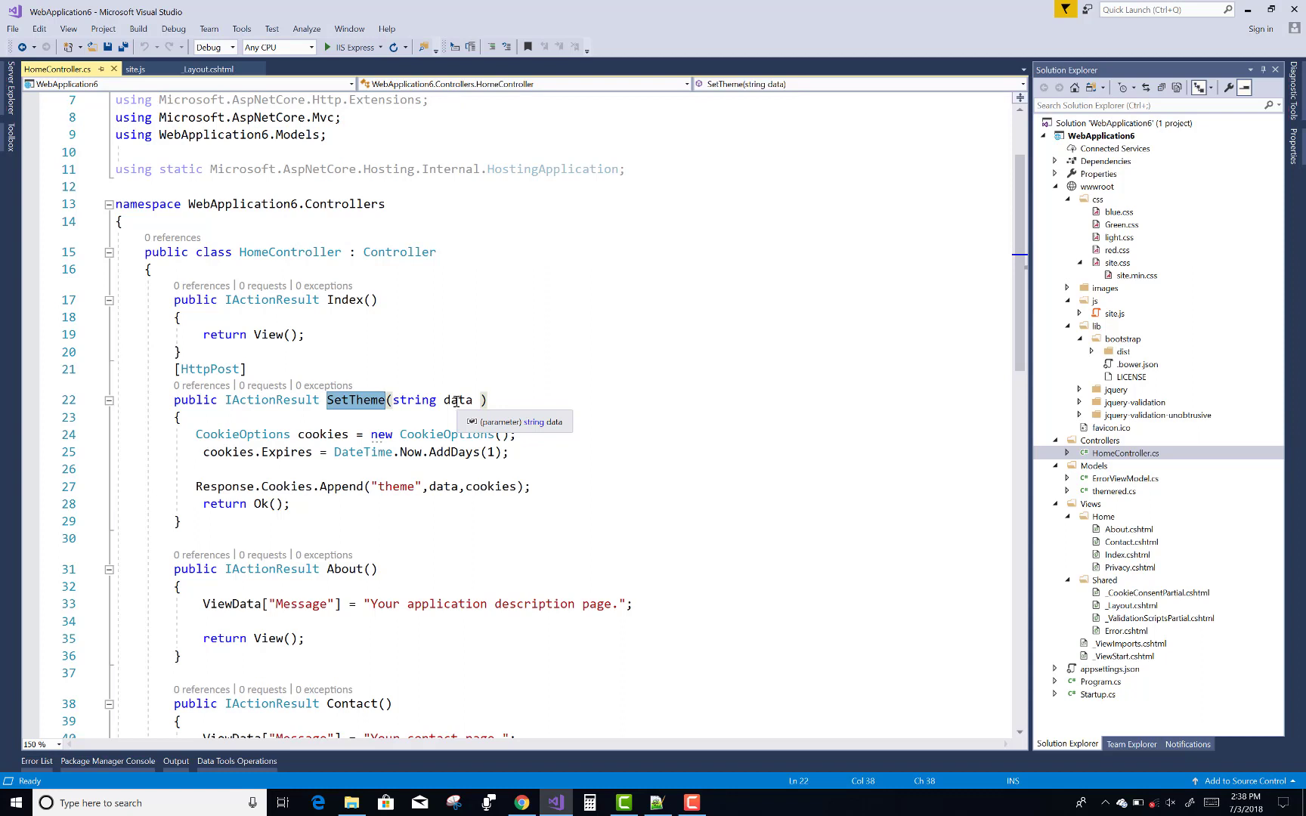
Review HomeController's SetTheme action writing a one-day theme cookie, then save the controller.
left_click(195, 434)
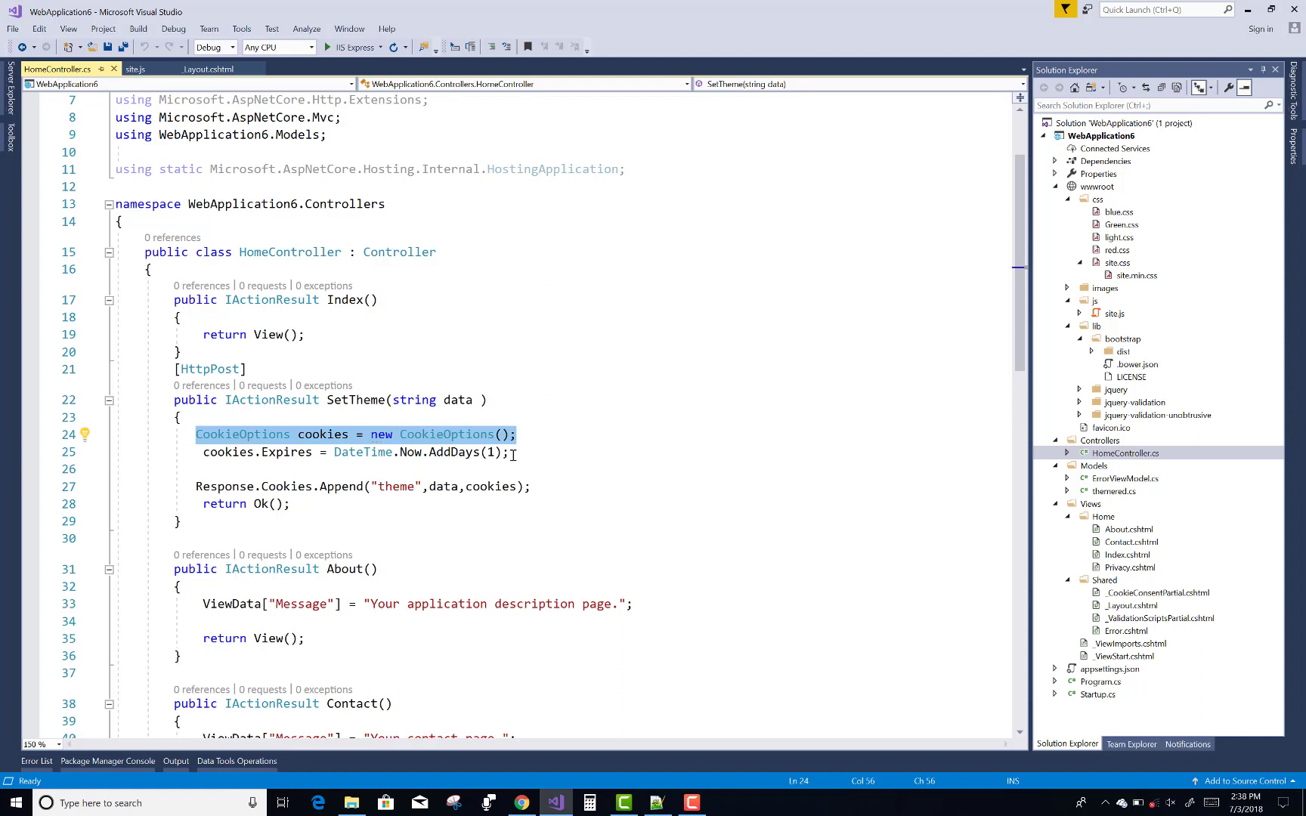
left_click(226, 452)
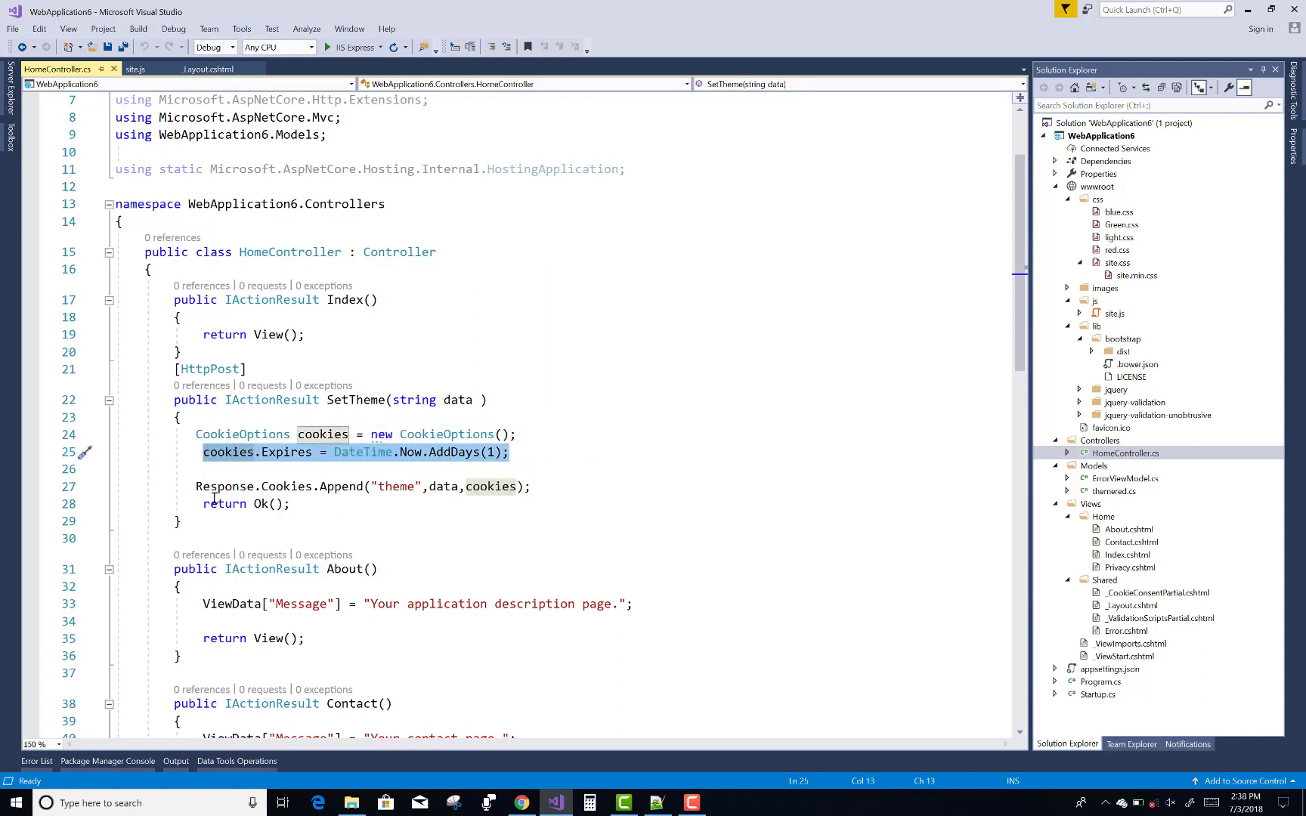
left_click(529, 486)
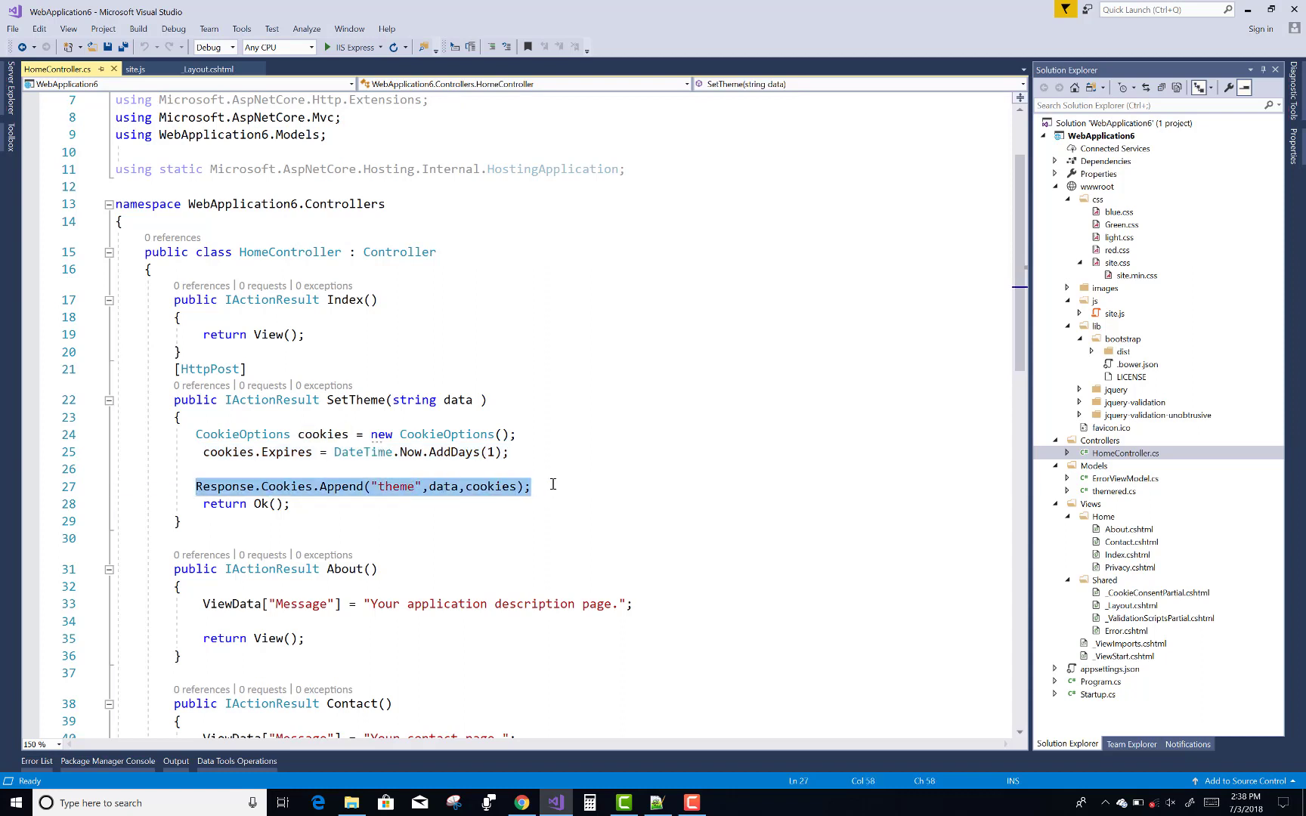
left_click(402, 487)
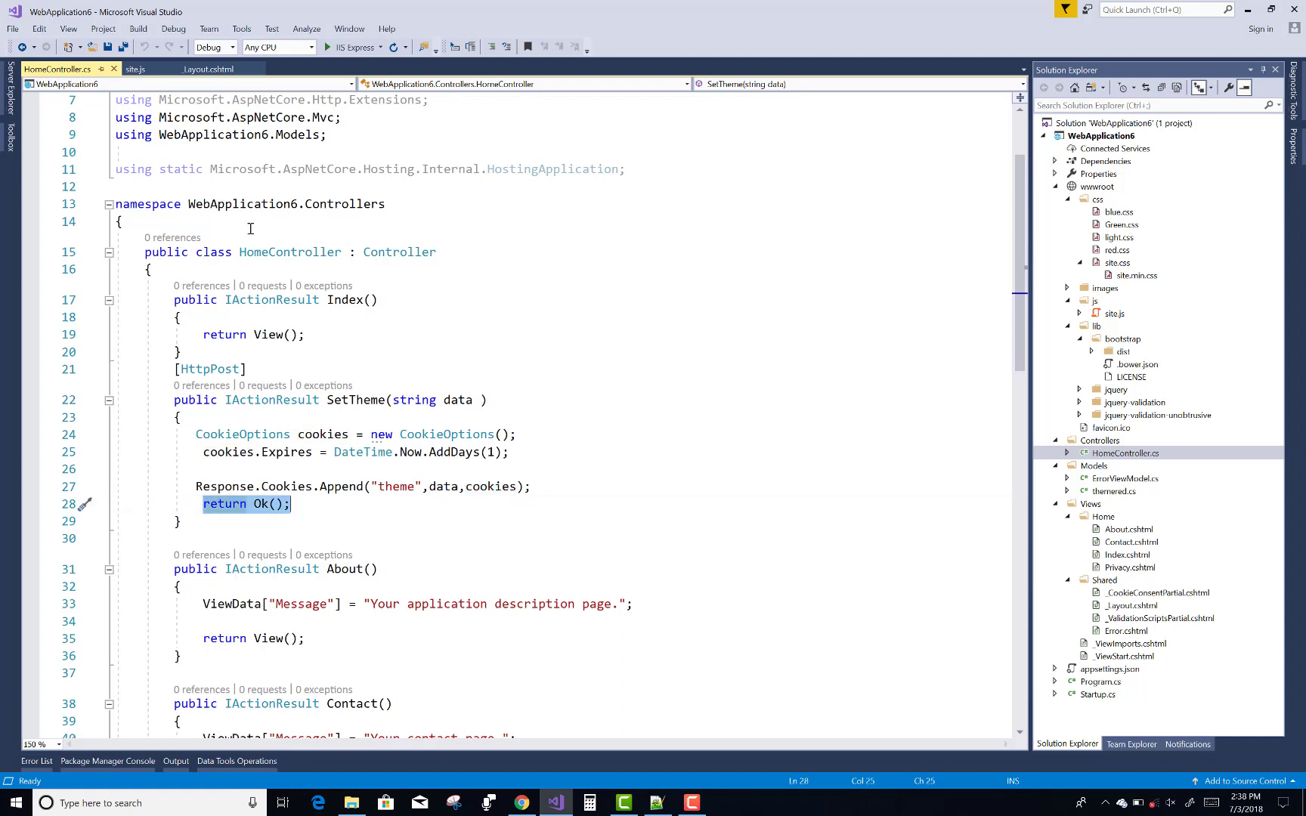
key("ctrl+s")
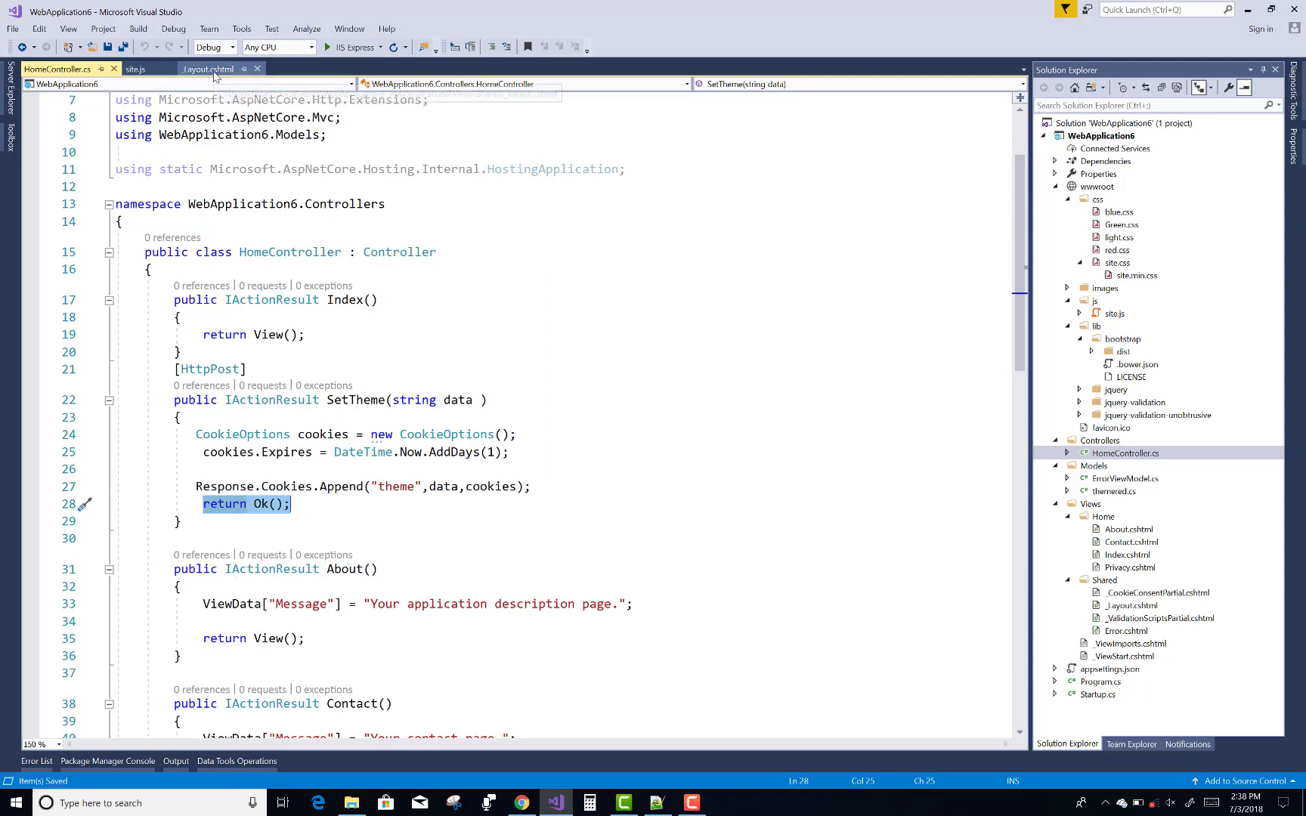
mouse_move(207, 68)
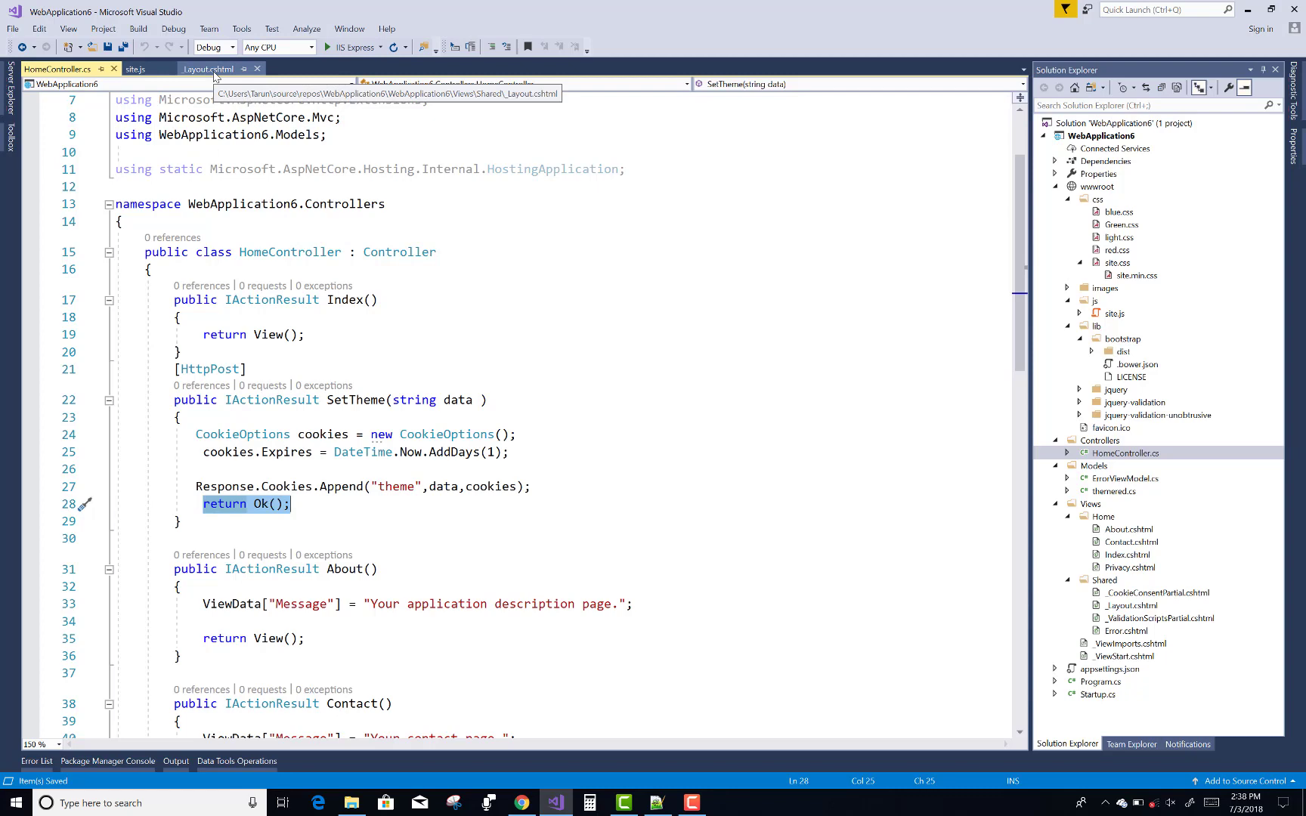
Switch to _Layout.cshtml and inspect the line reading the theme cookie via IHttpContextAccessor.
left_click(209, 68)
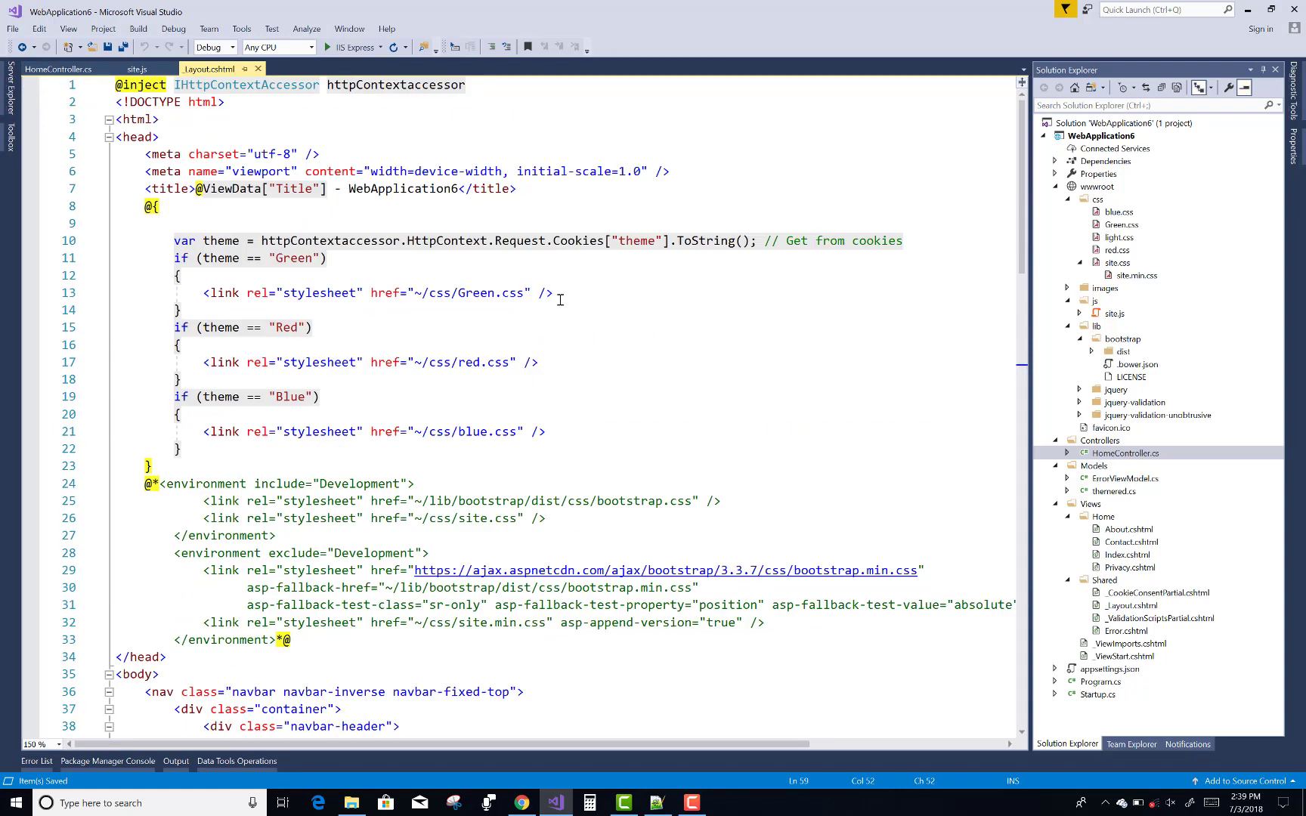
mouse_move(200, 245)
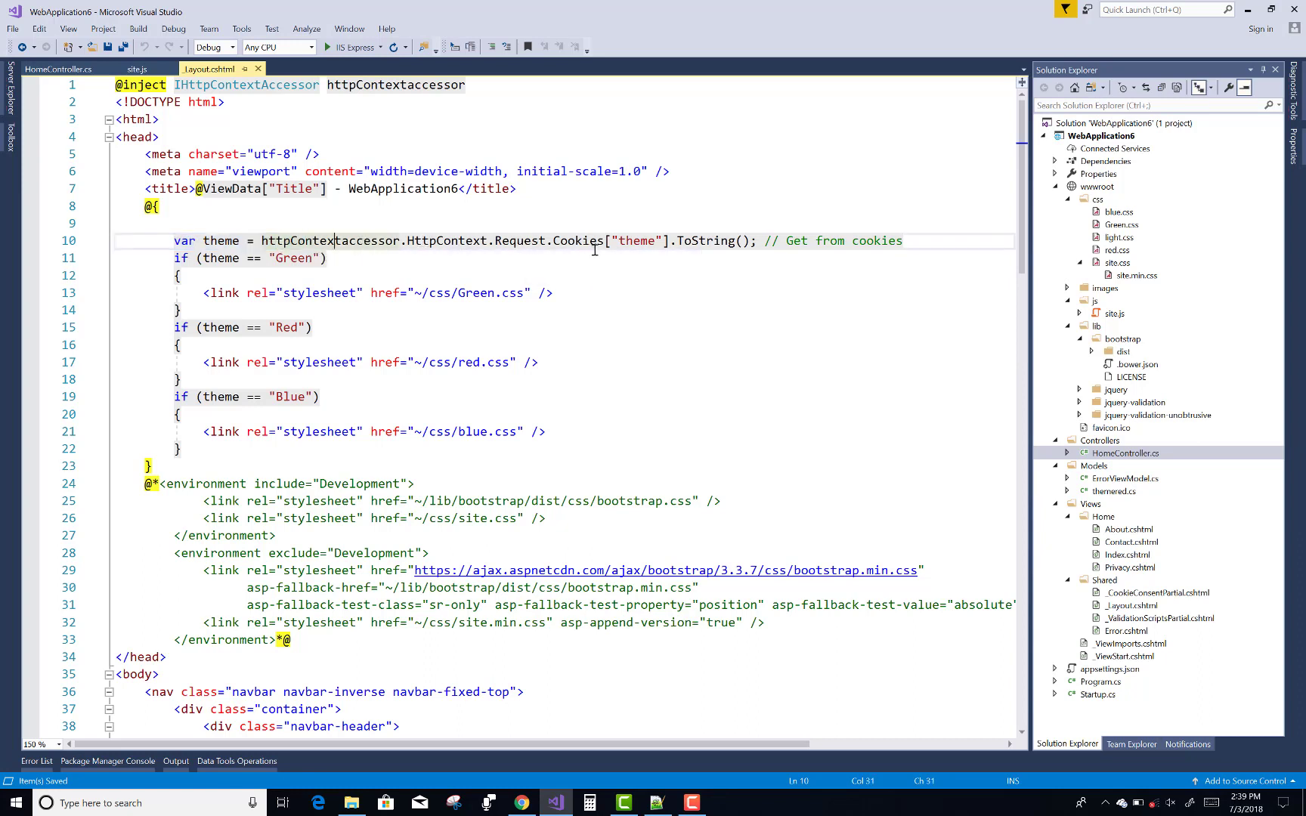
left_click(372, 240)
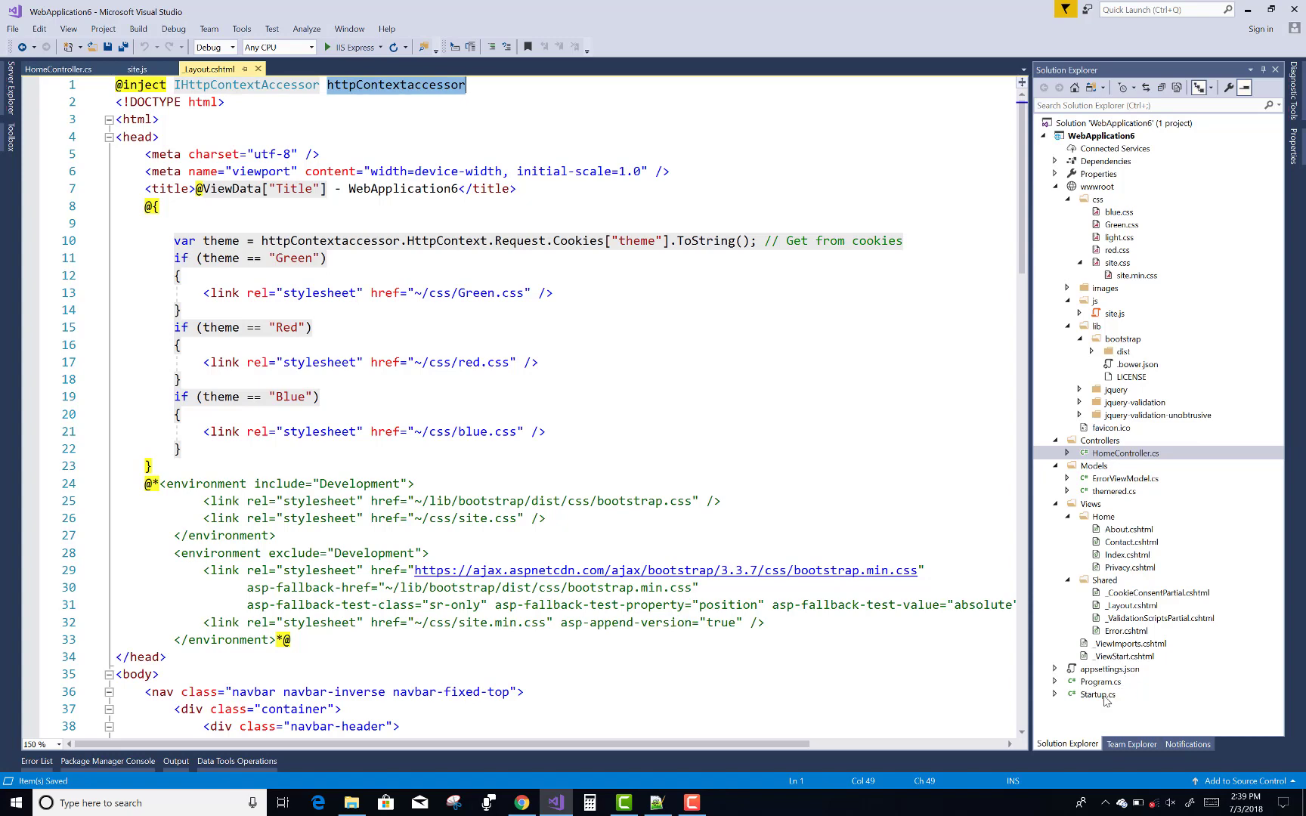
mouse_move(1104, 701)
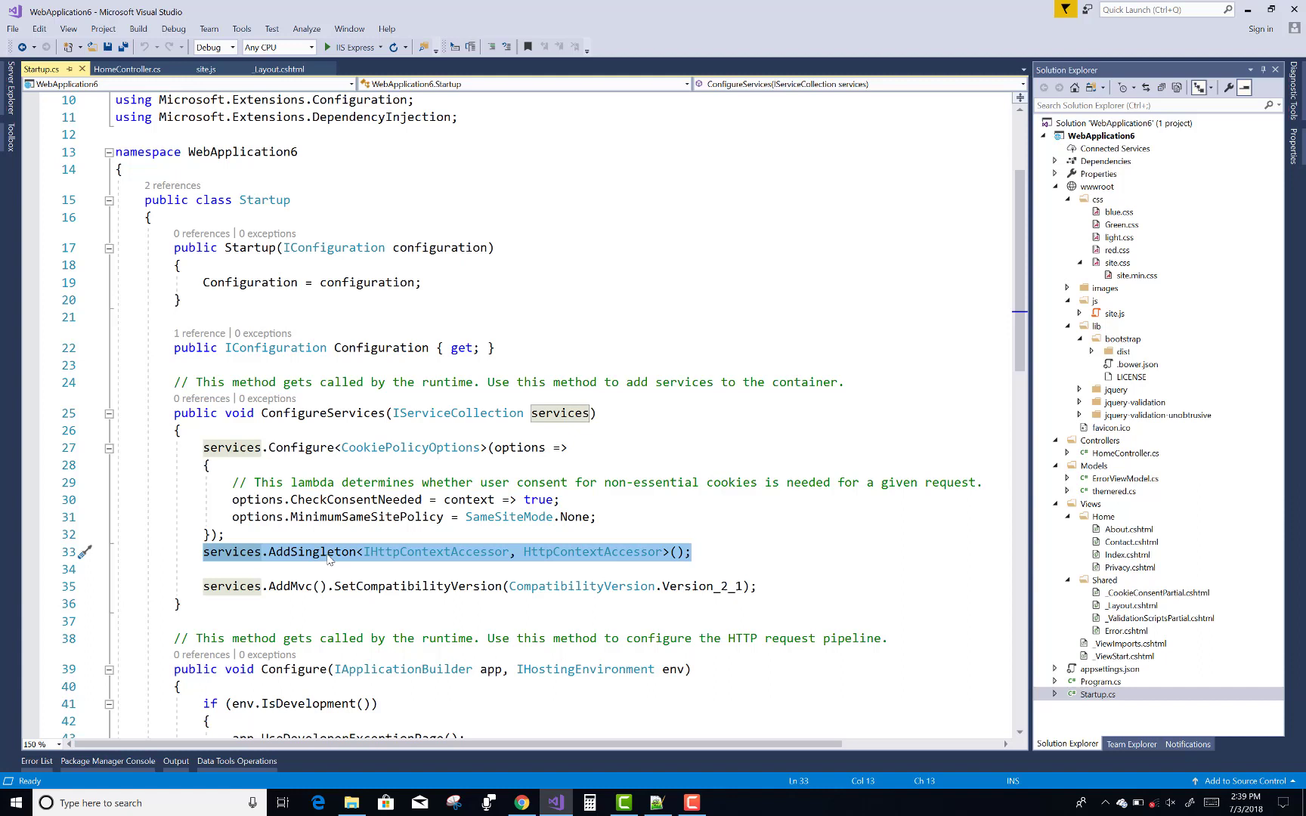
mouse_move(573, 556)
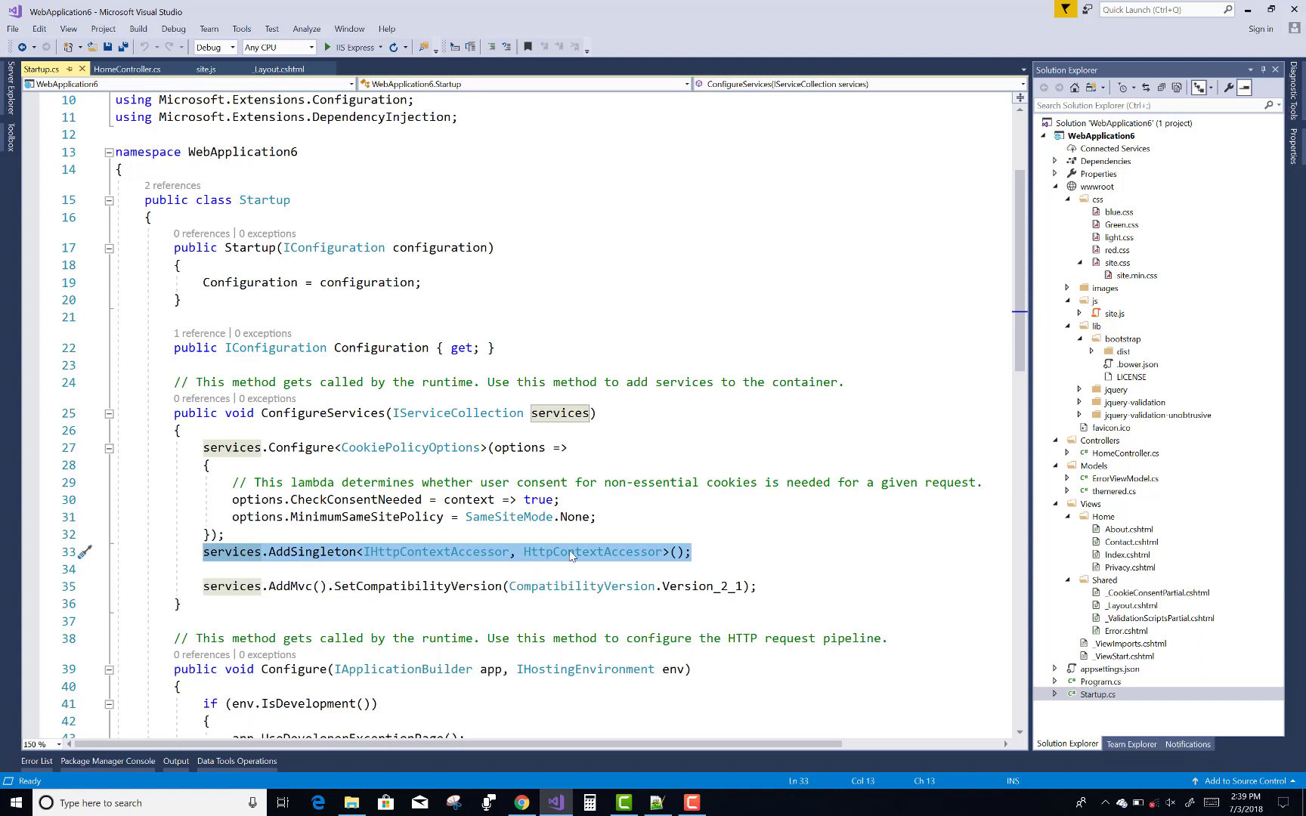
mouse_move(897, 501)
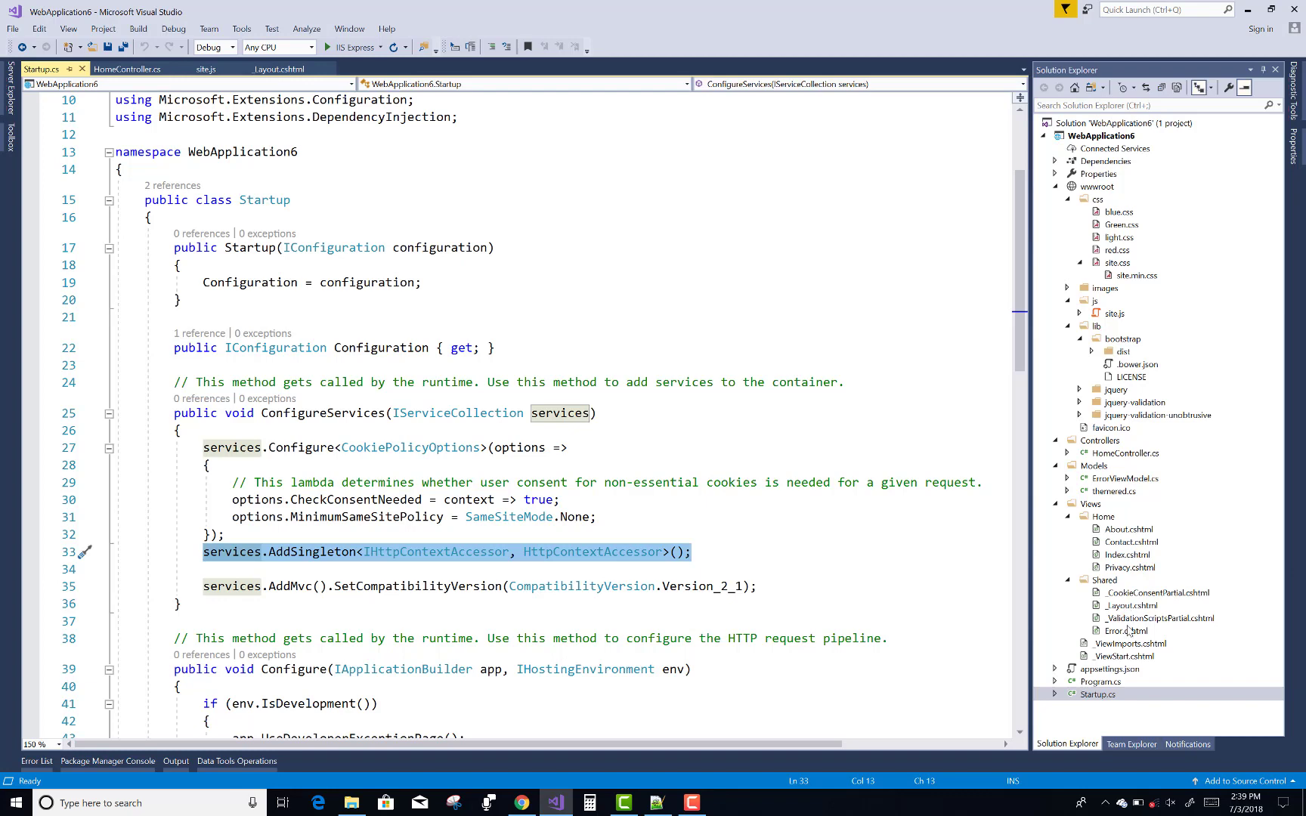
double_click(1132, 642)
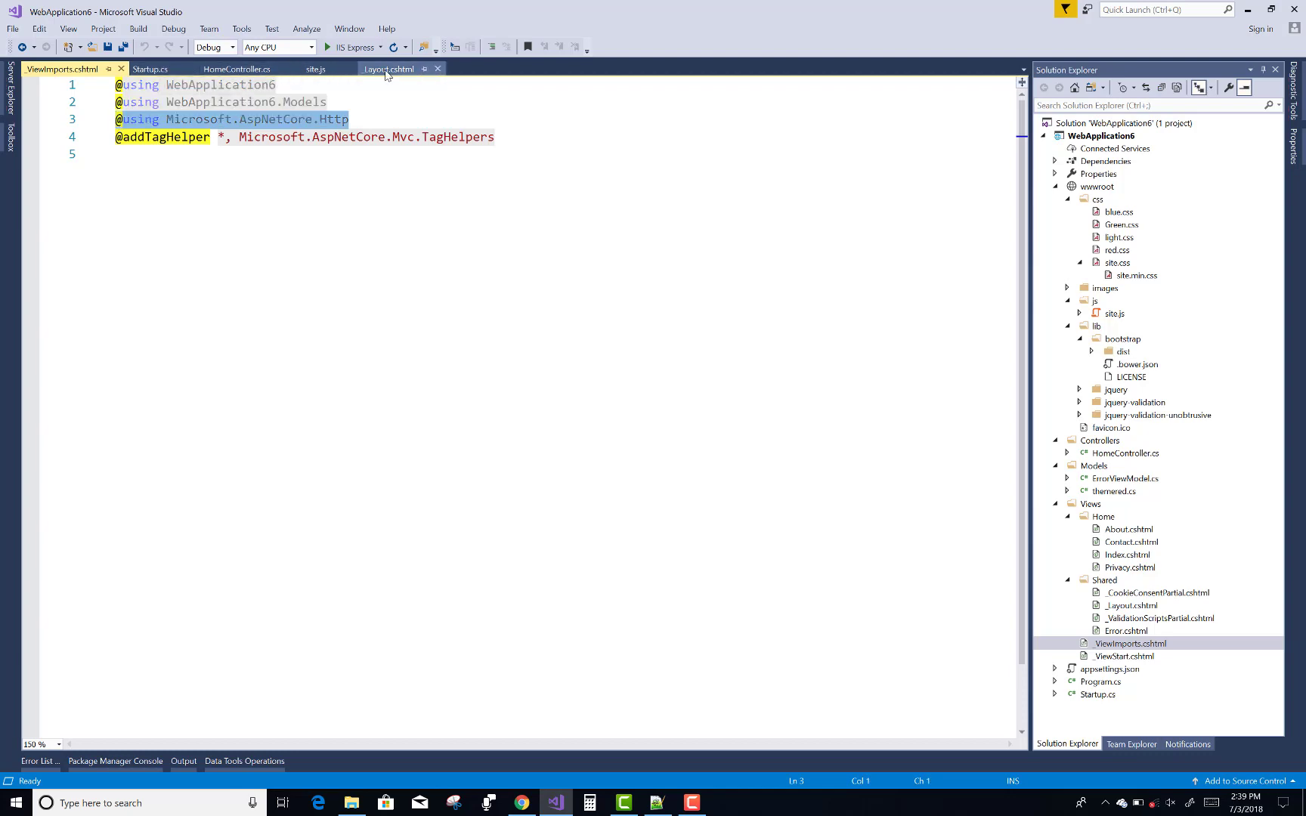
Return to _Layout.cshtml's theme-cookie stylesheet code and save the layout.
left_click(388, 68)
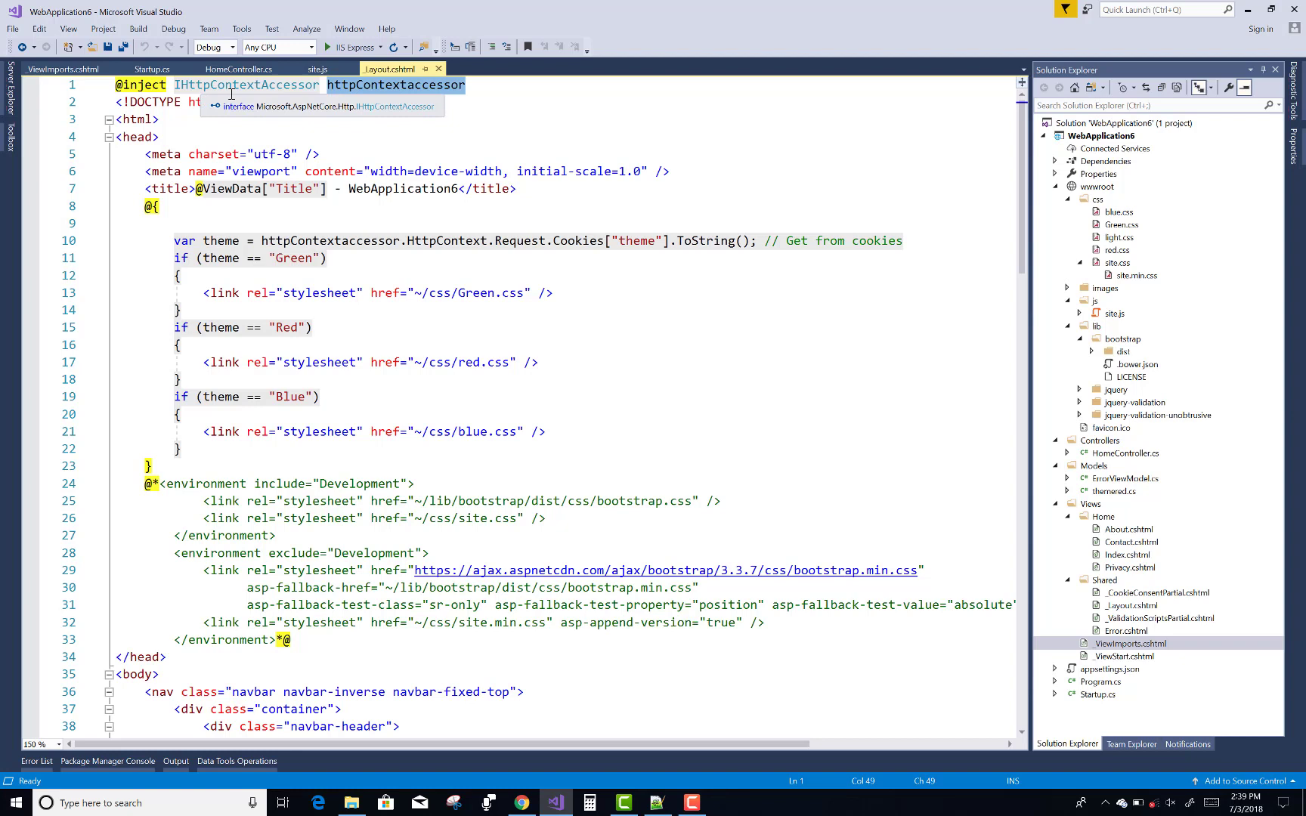
mouse_move(428, 97)
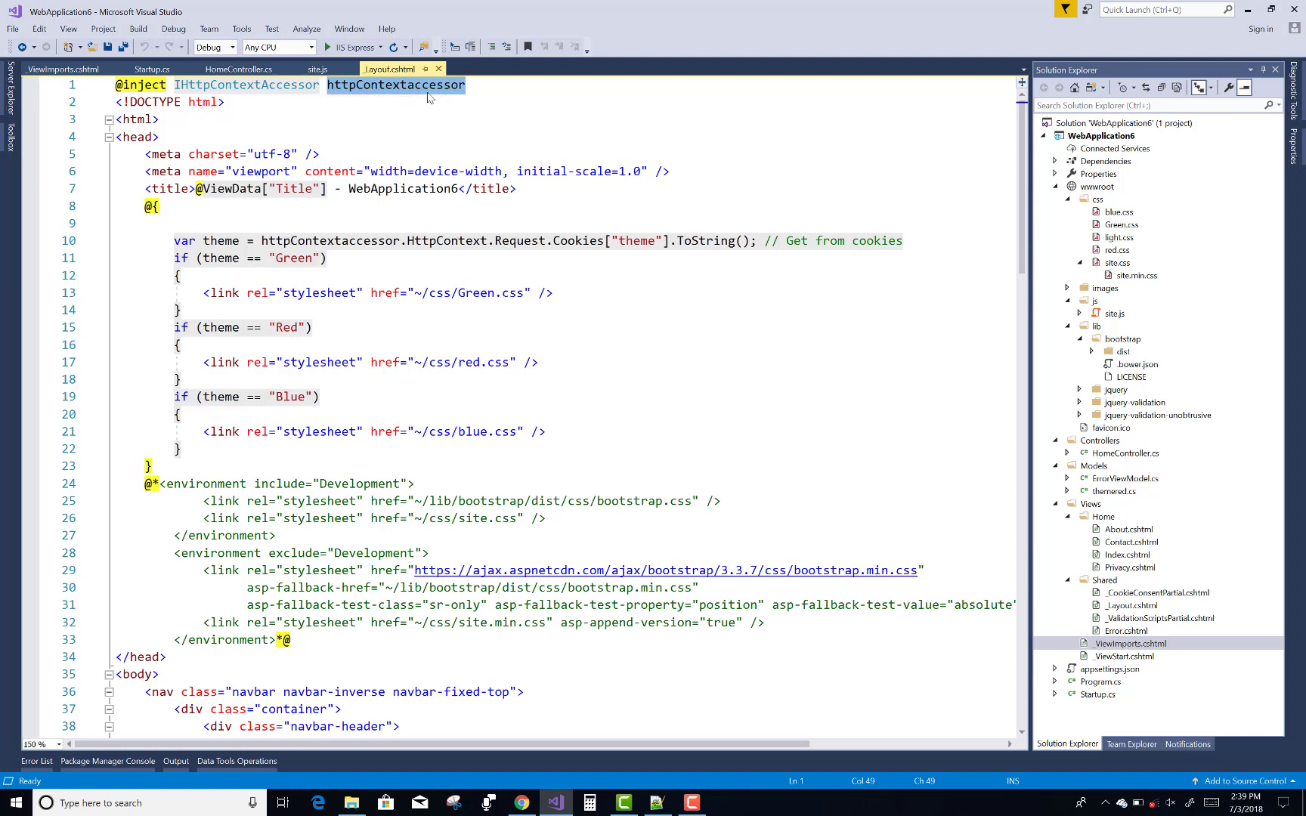
mouse_move(261, 236)
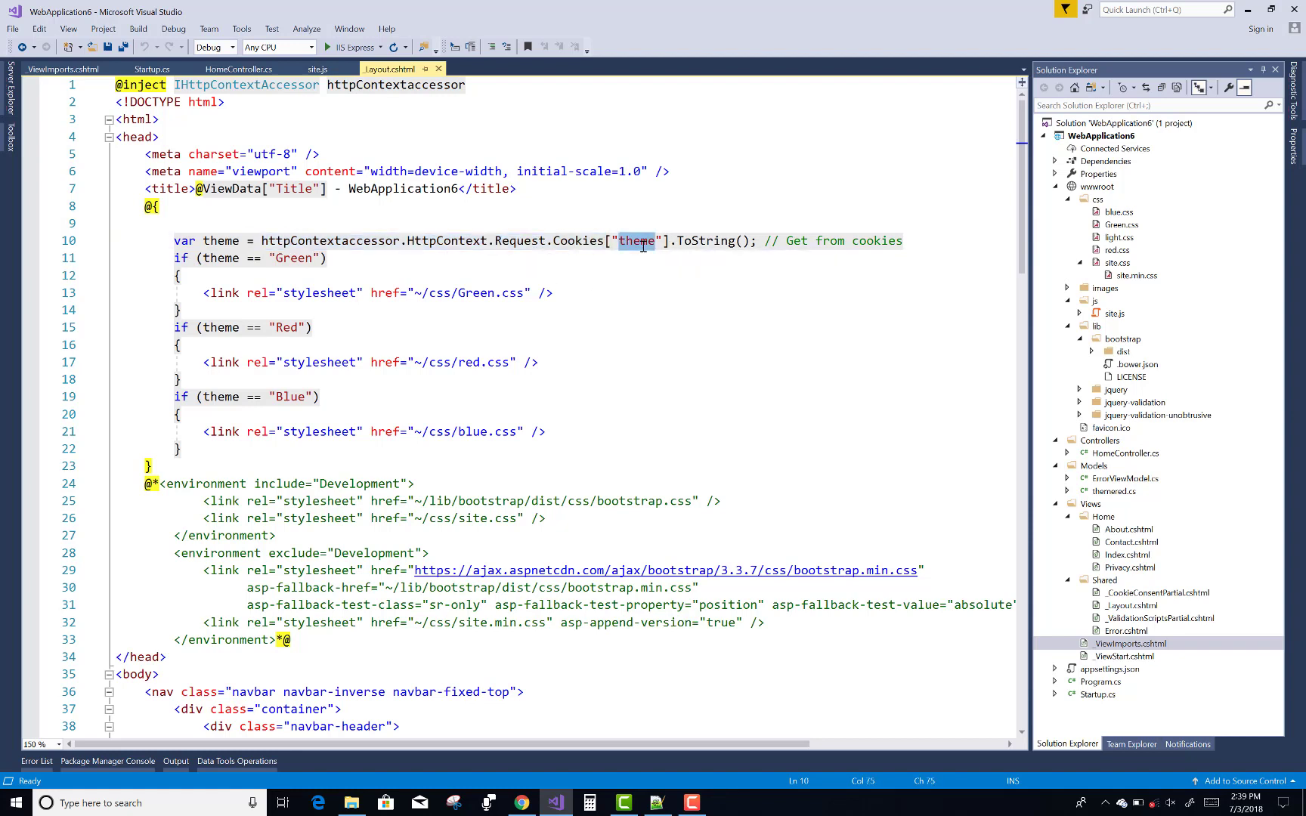
mouse_move(220, 258)
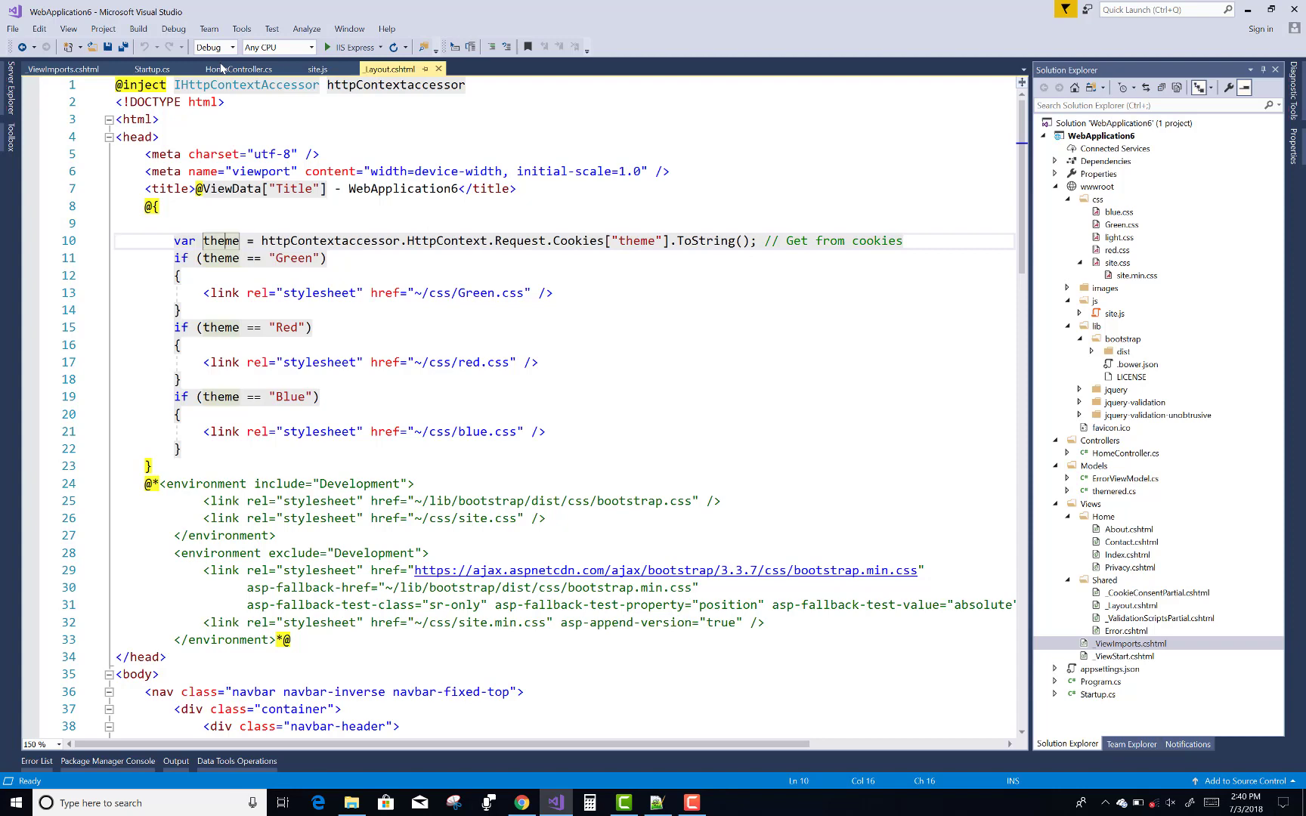
key("ctrl+s")
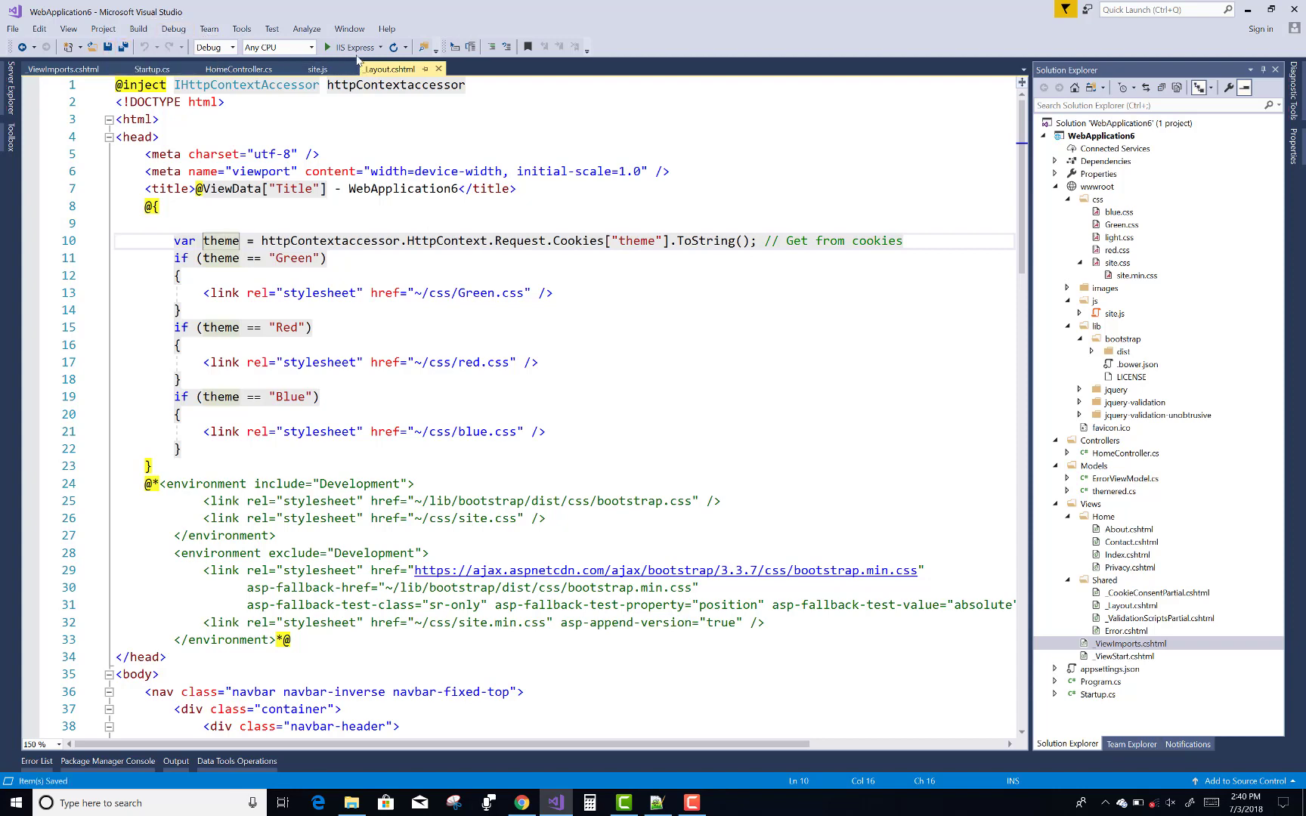
mouse_move(353, 47)
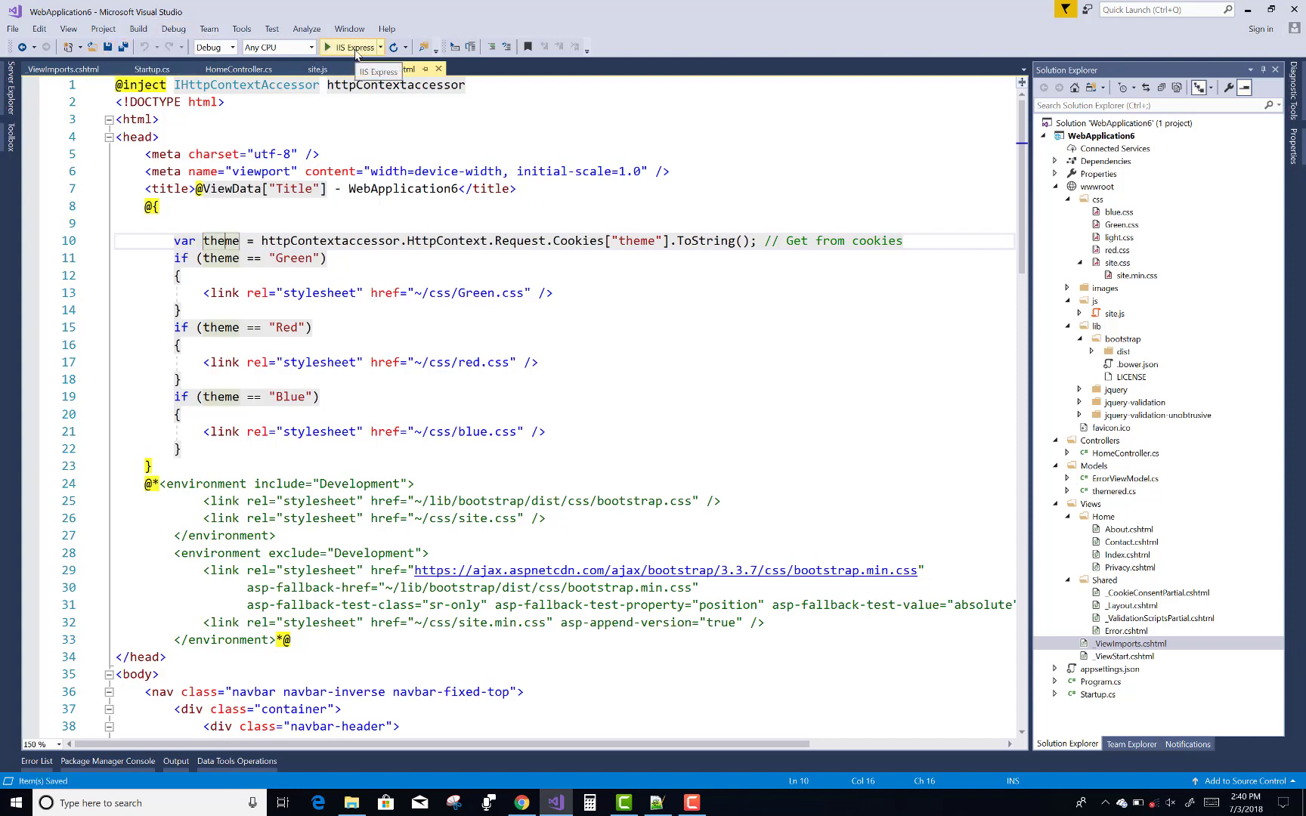
Build and launch the web app with the IIS Express run button.
left_click(325, 47)
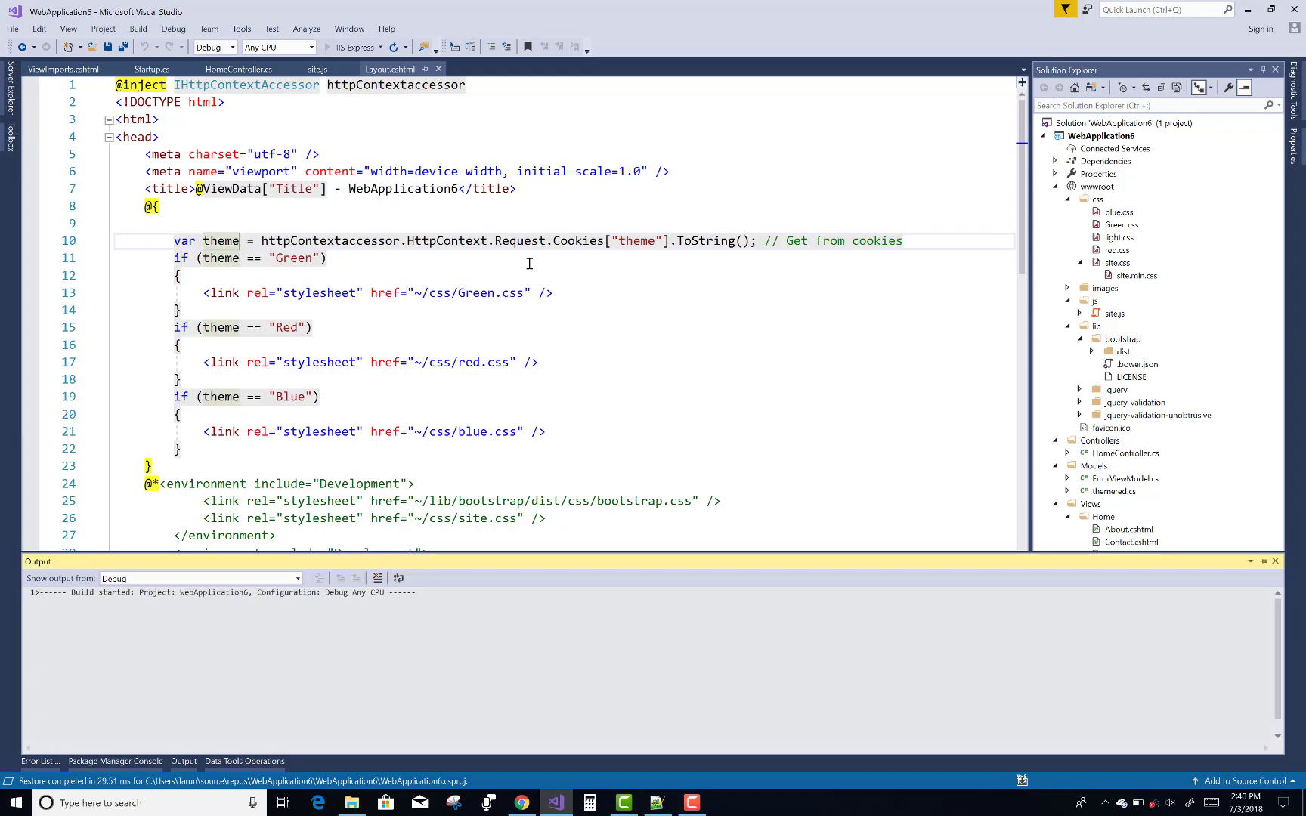
left_click(337, 47)
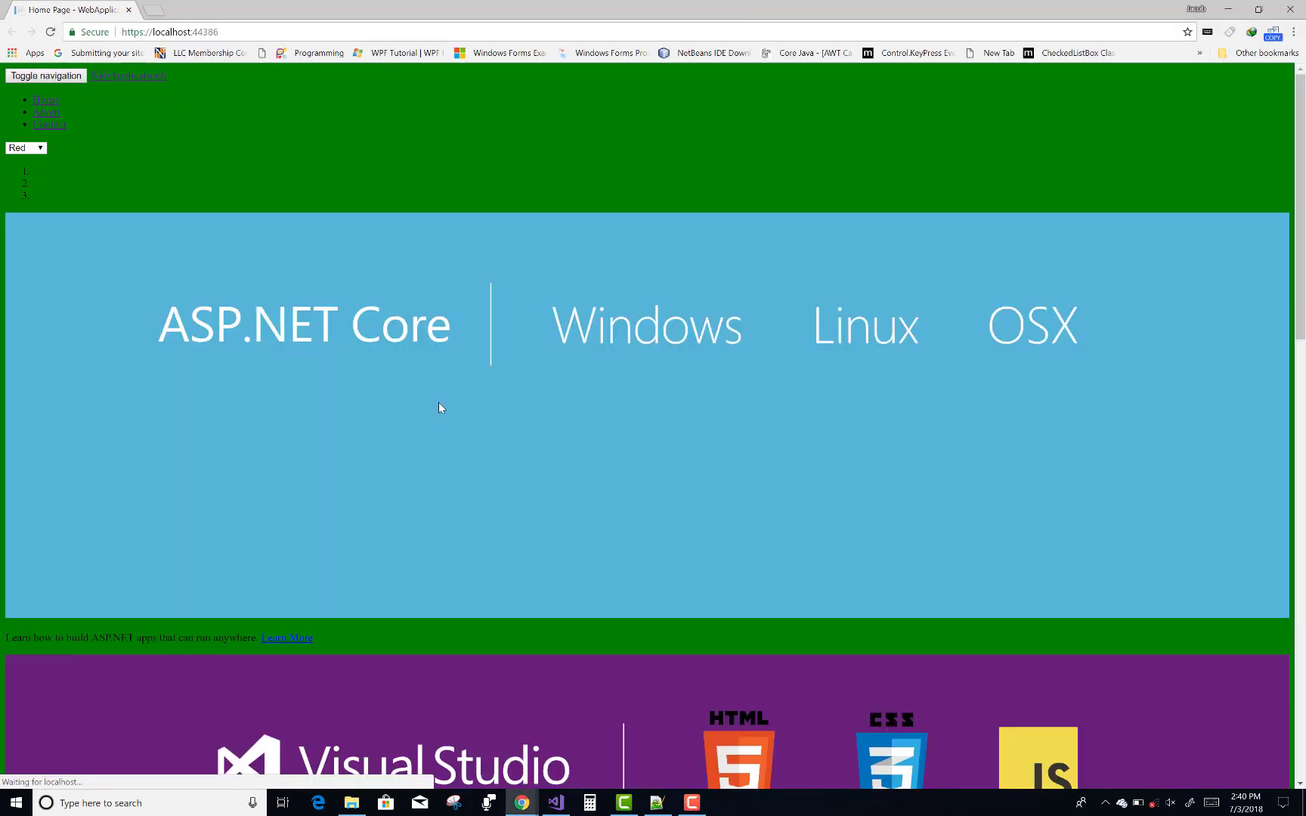
mouse_move(129, 182)
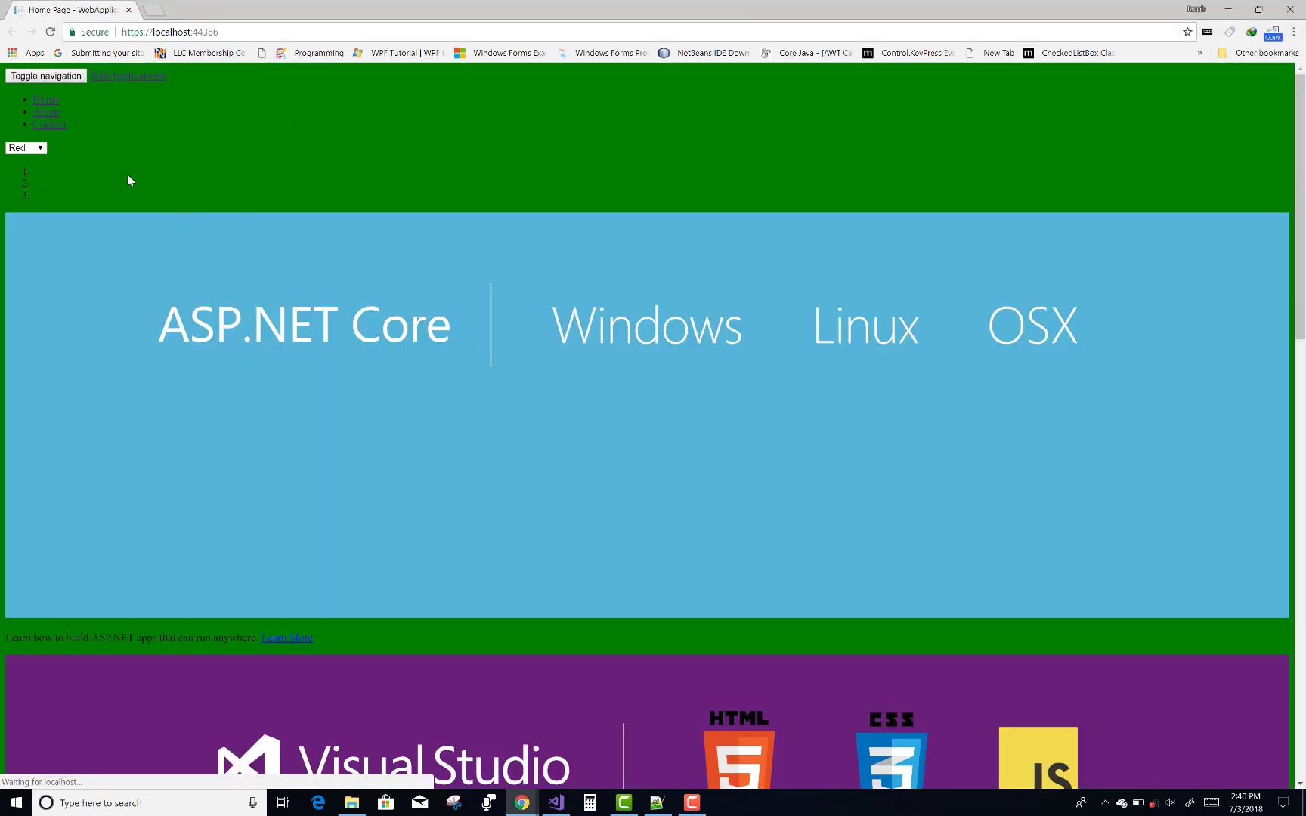
mouse_move(95, 159)
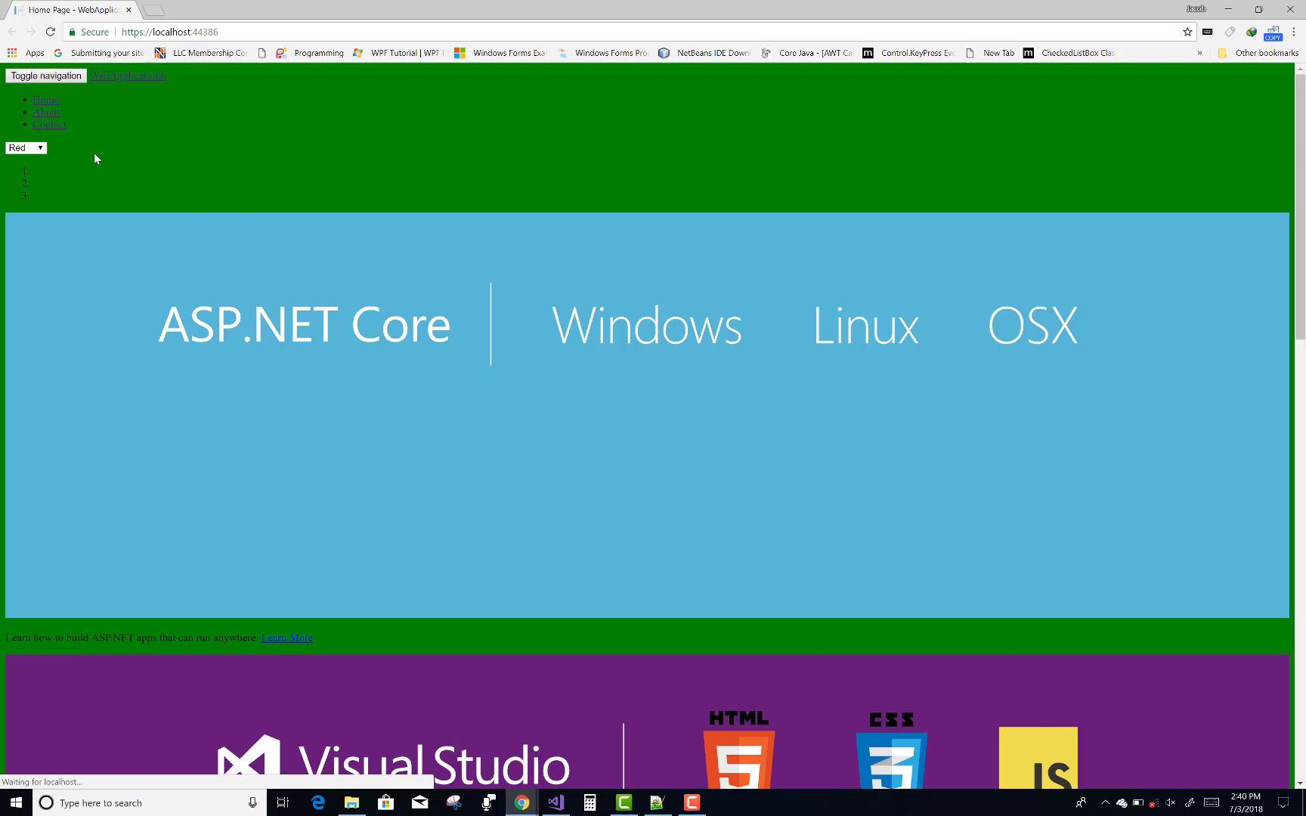
Choose Blue then Green in the page dropdown, reloading to see each background apply.
left_click(26, 148)
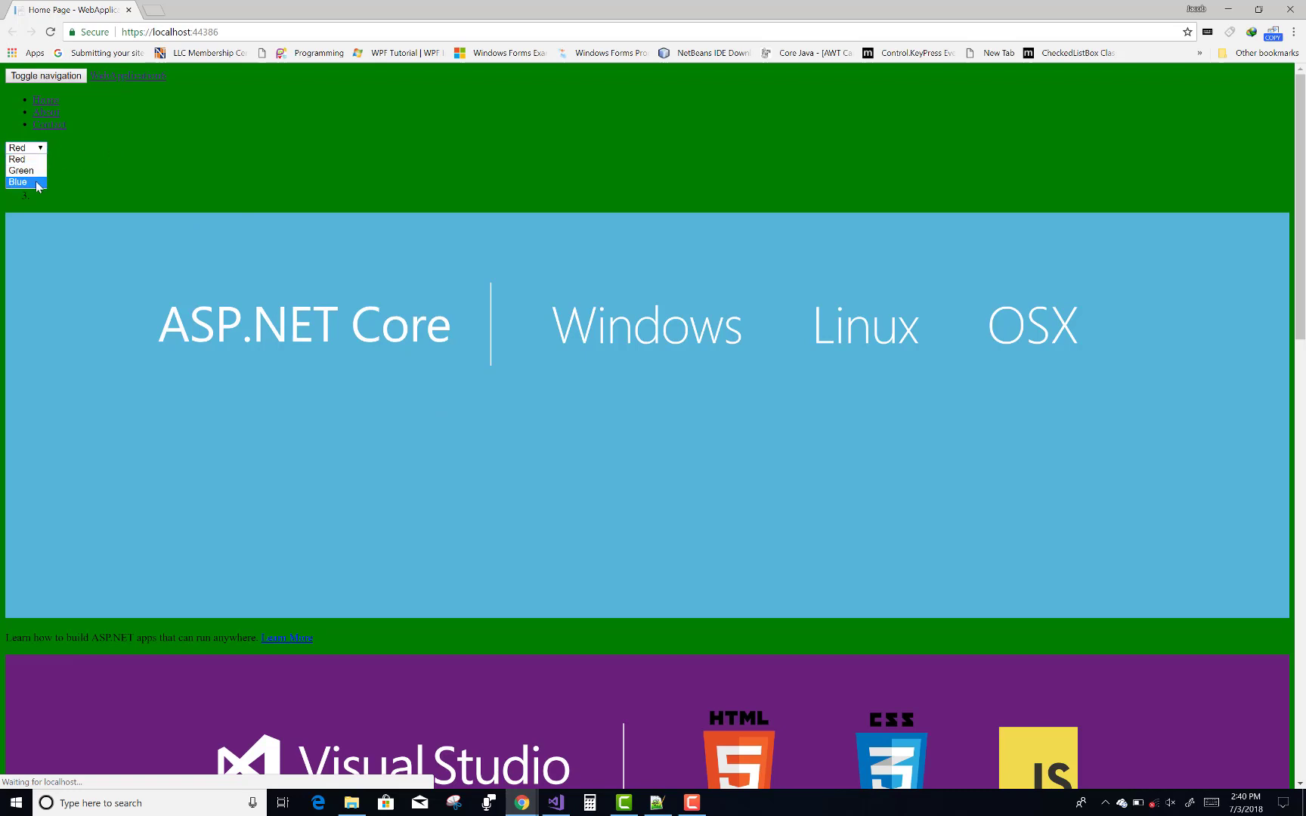
left_click(18, 181)
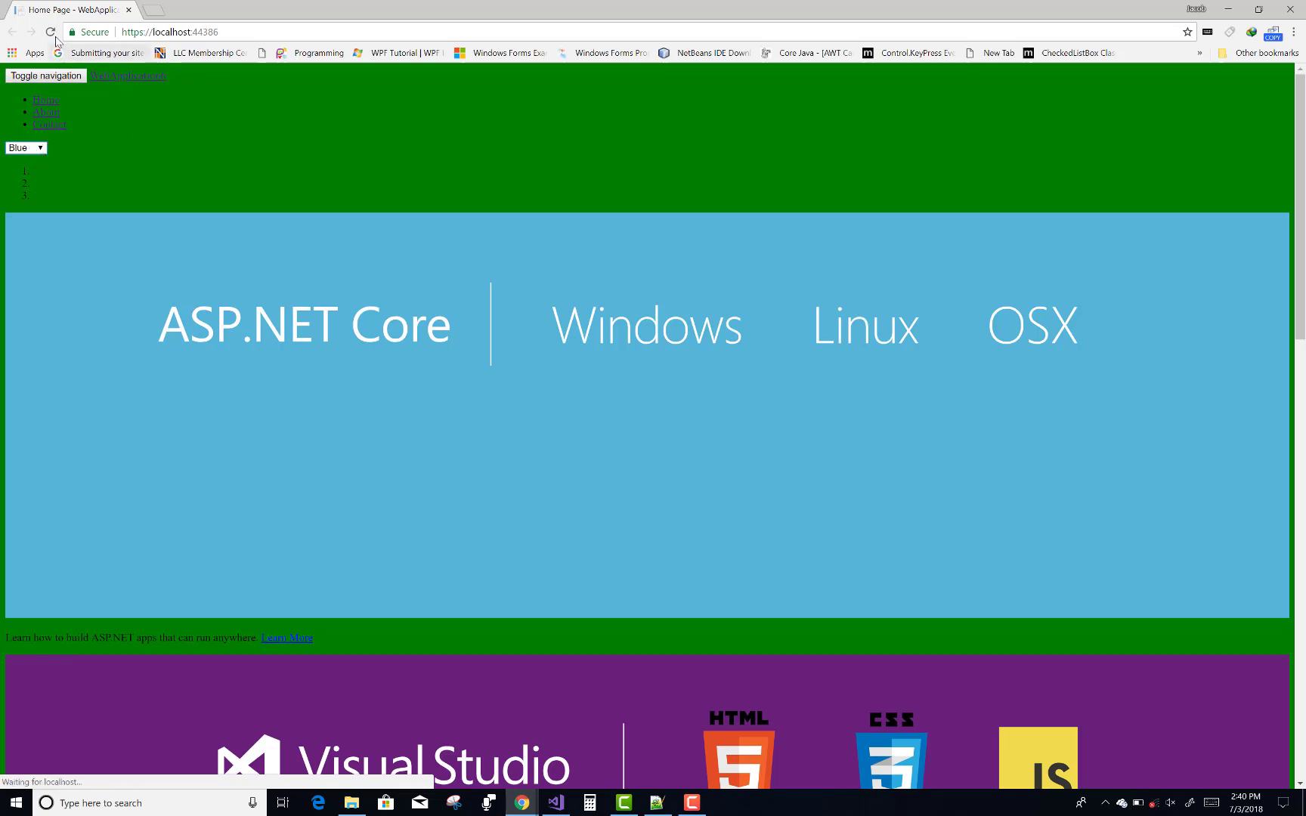
left_click(25, 148)
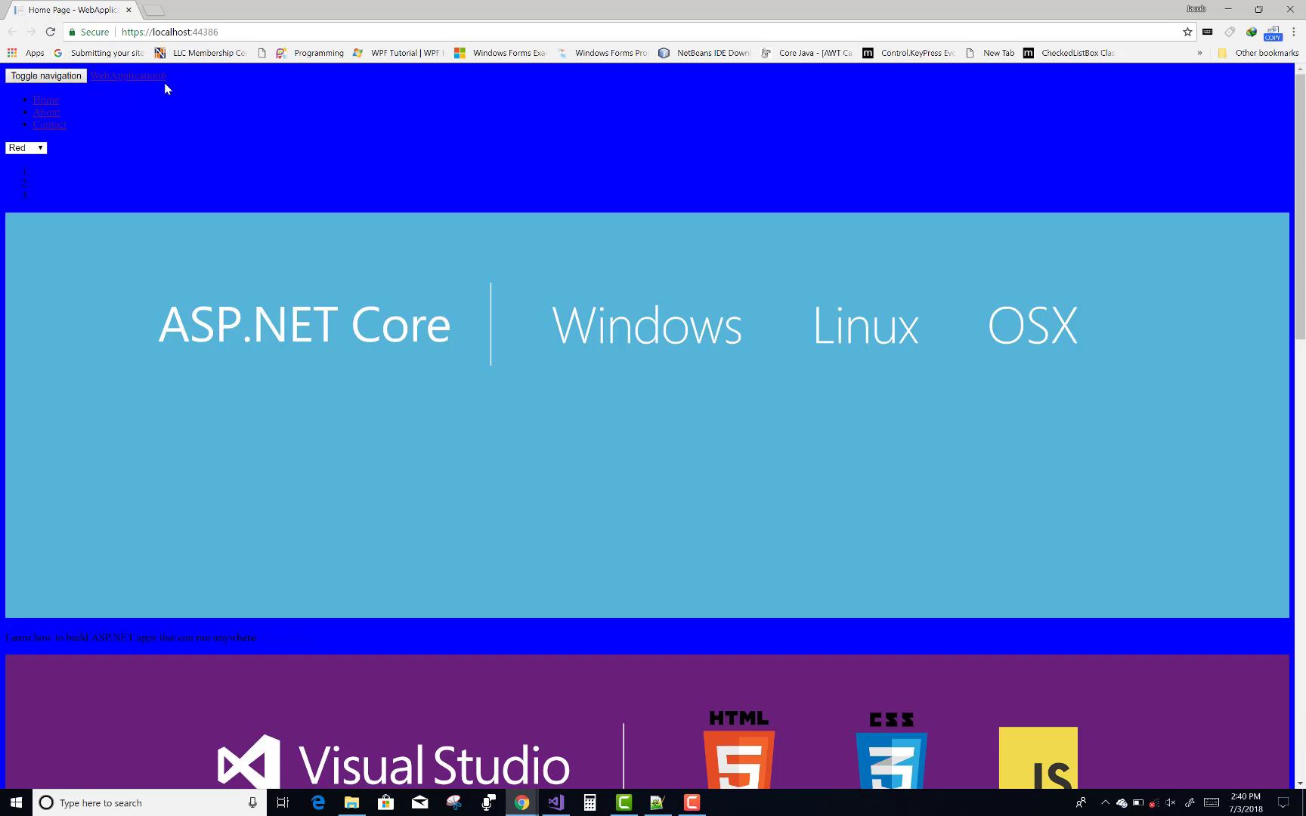
left_click(25, 149)
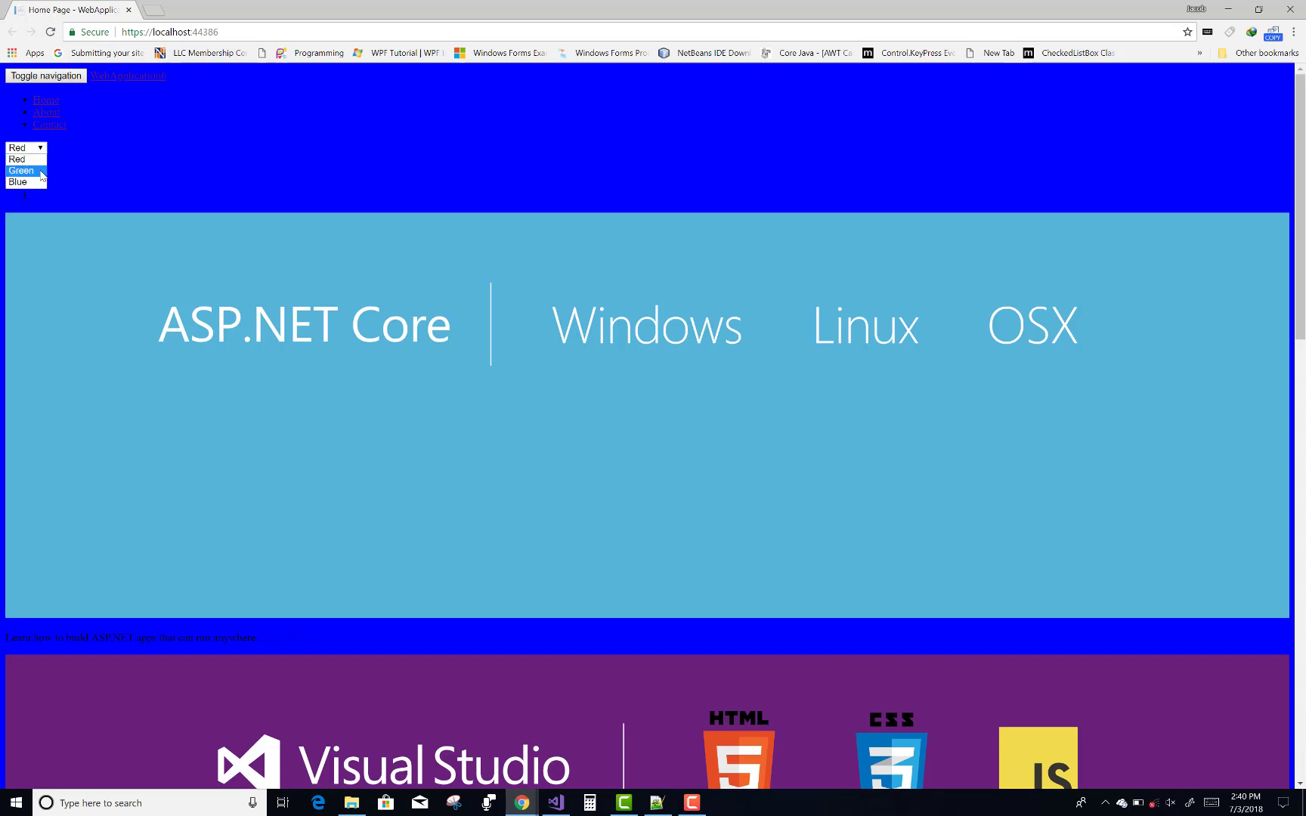
left_click(20, 170)
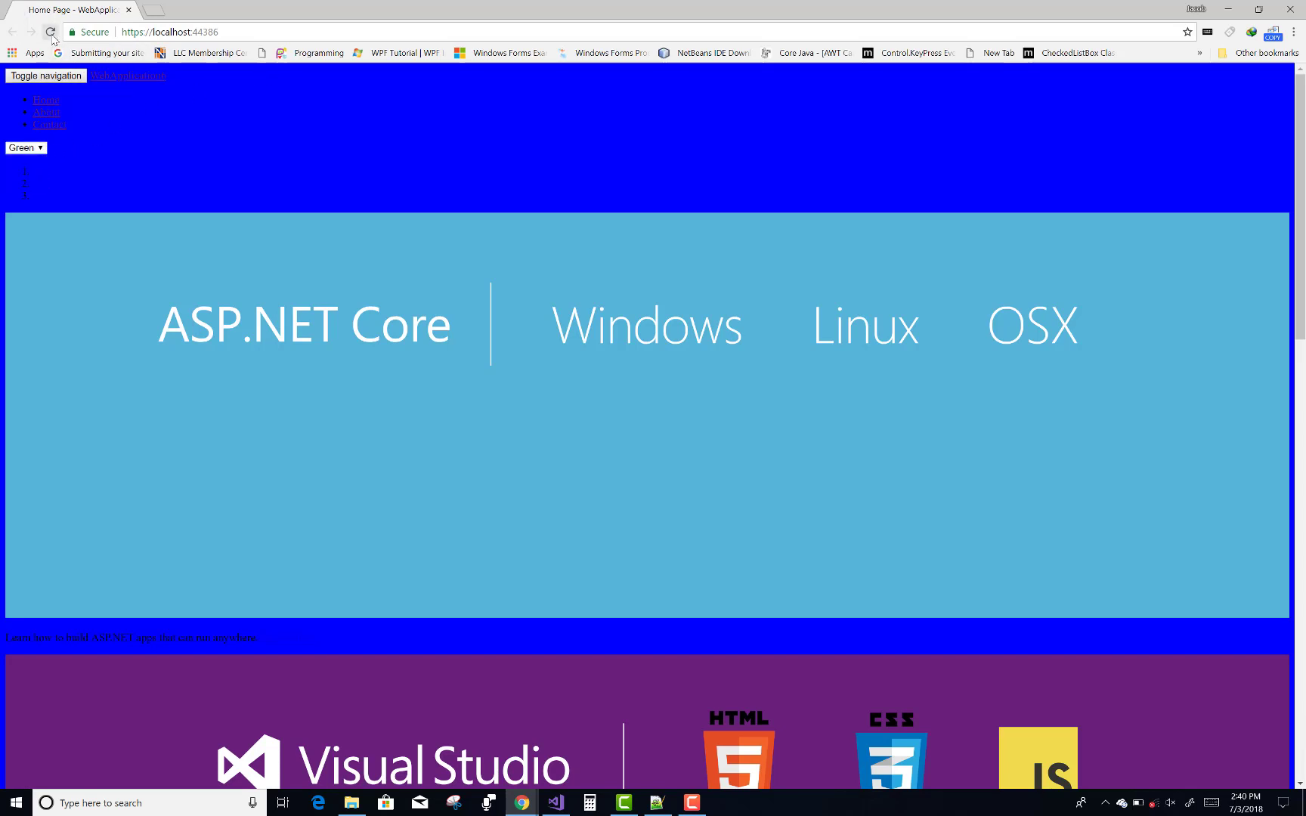
left_click(26, 148)
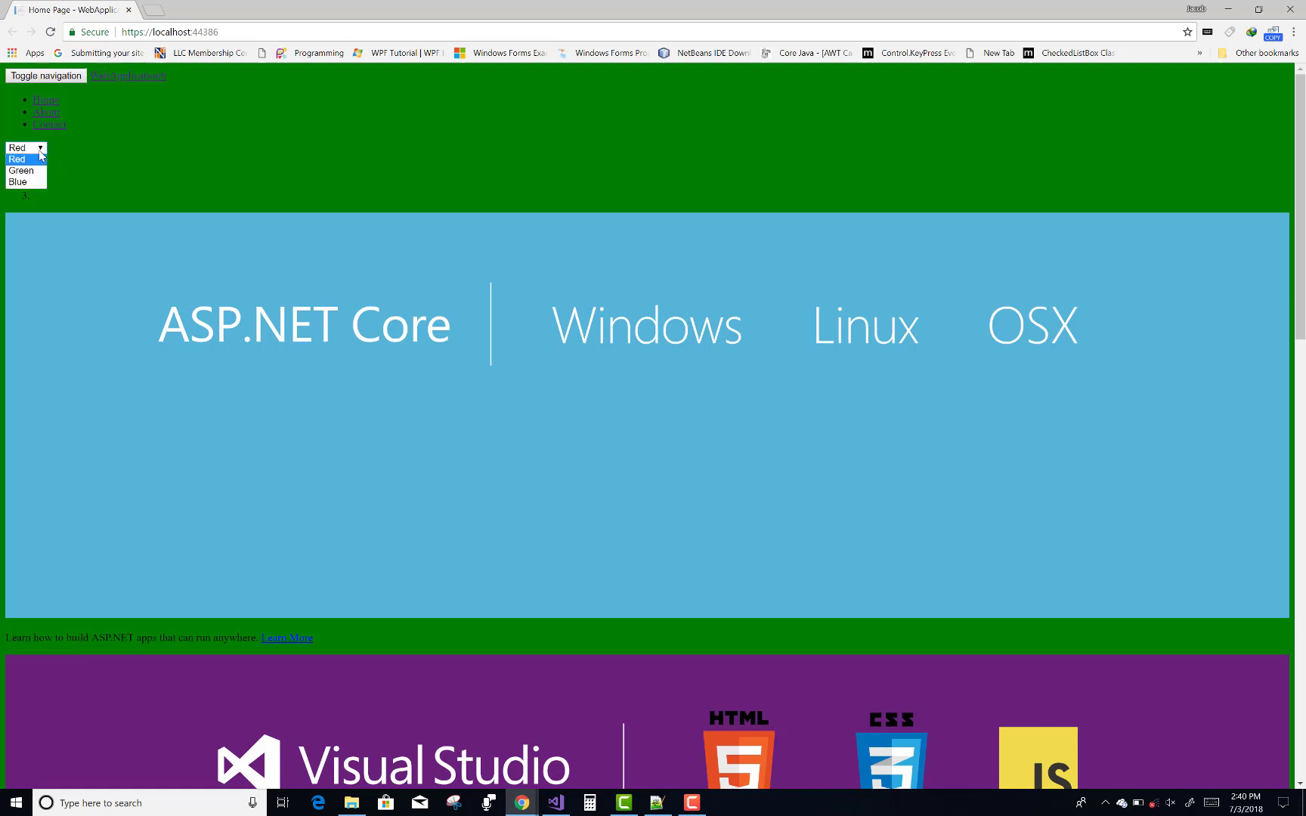
Choose Red and reload to confirm the red background, then switch back to Visual Studio.
left_click(17, 148)
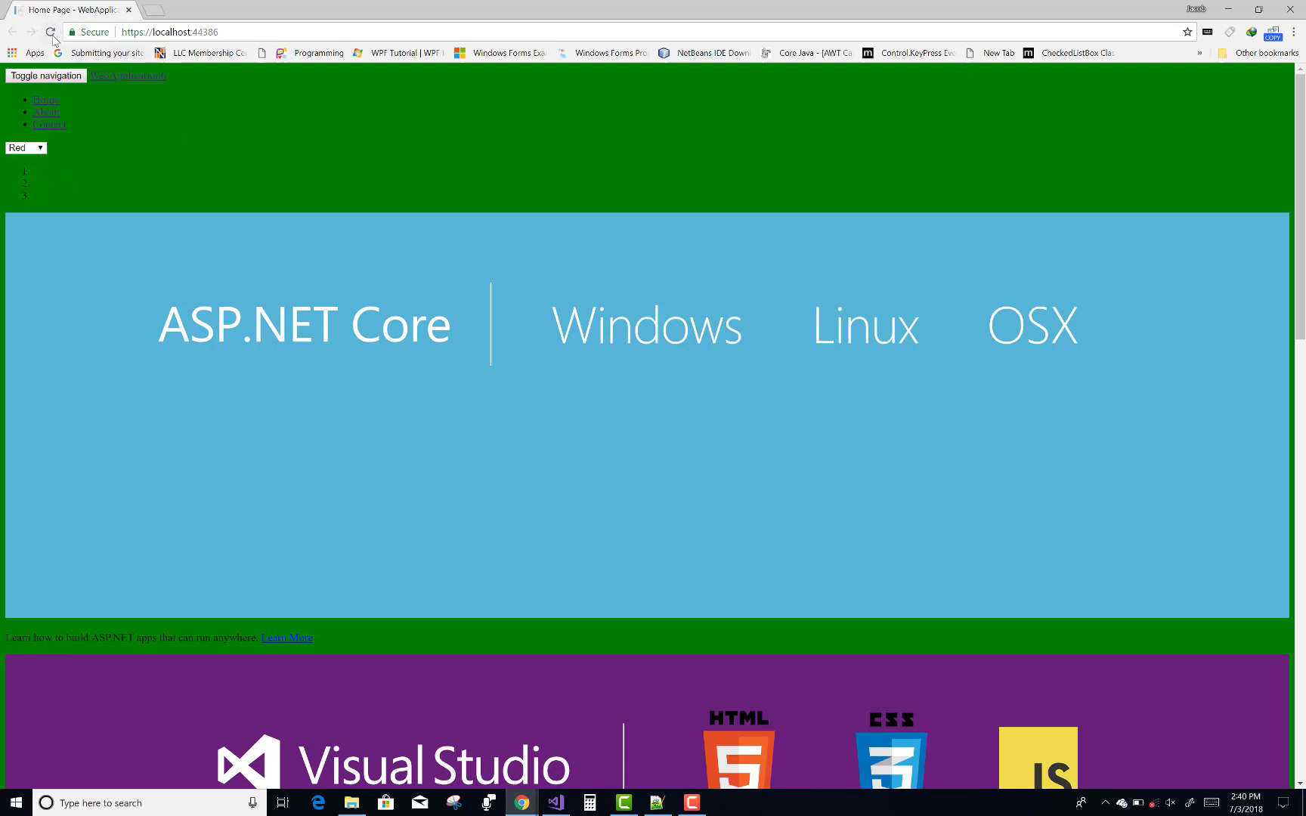
left_click(26, 148)
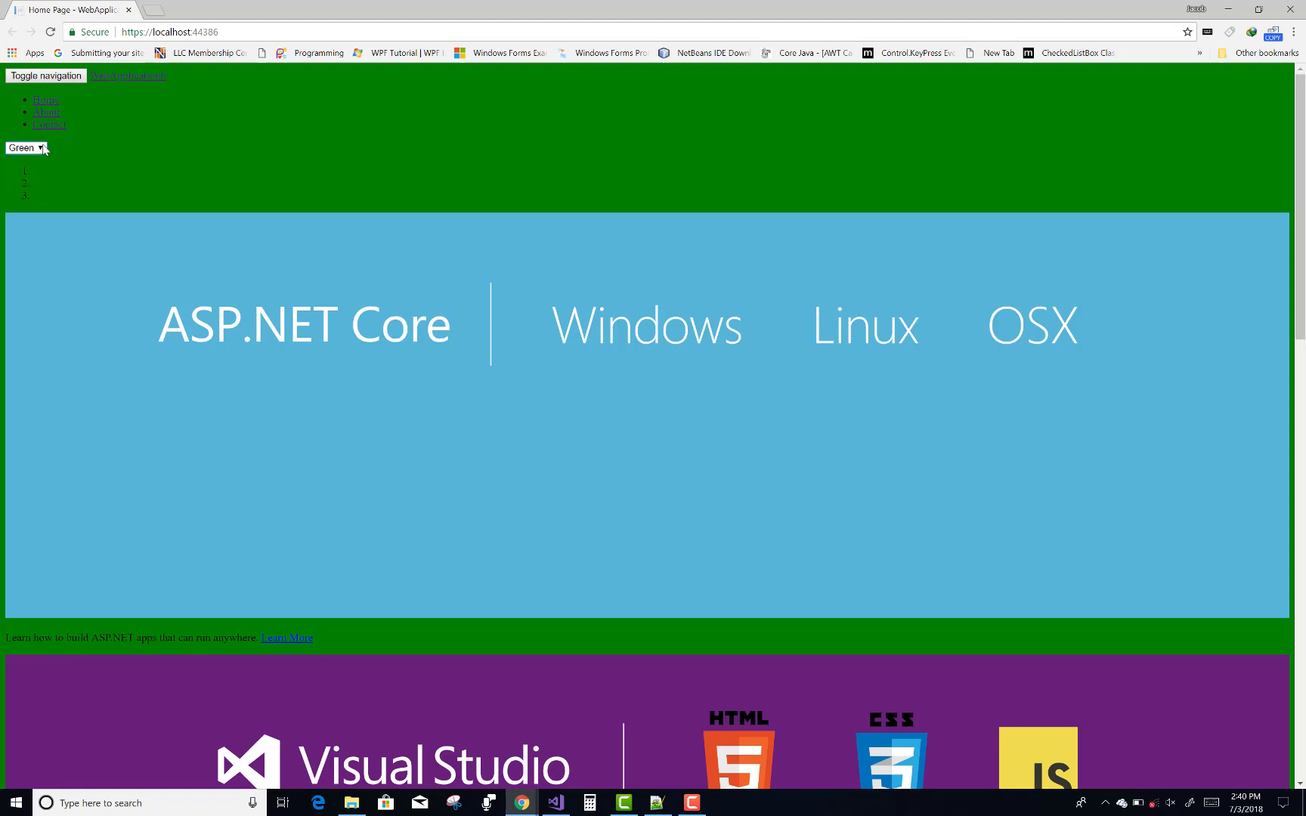
left_click(25, 148)
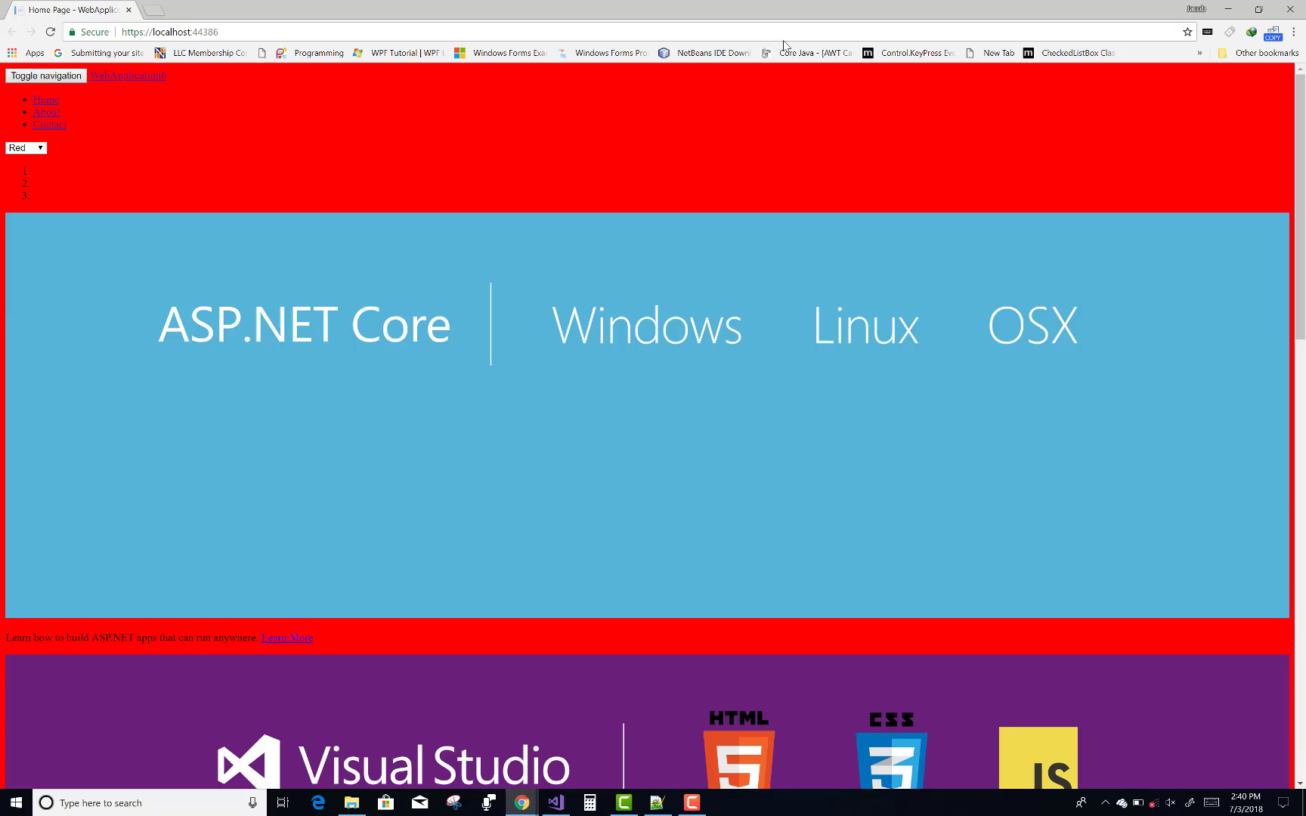
left_click(556, 803)
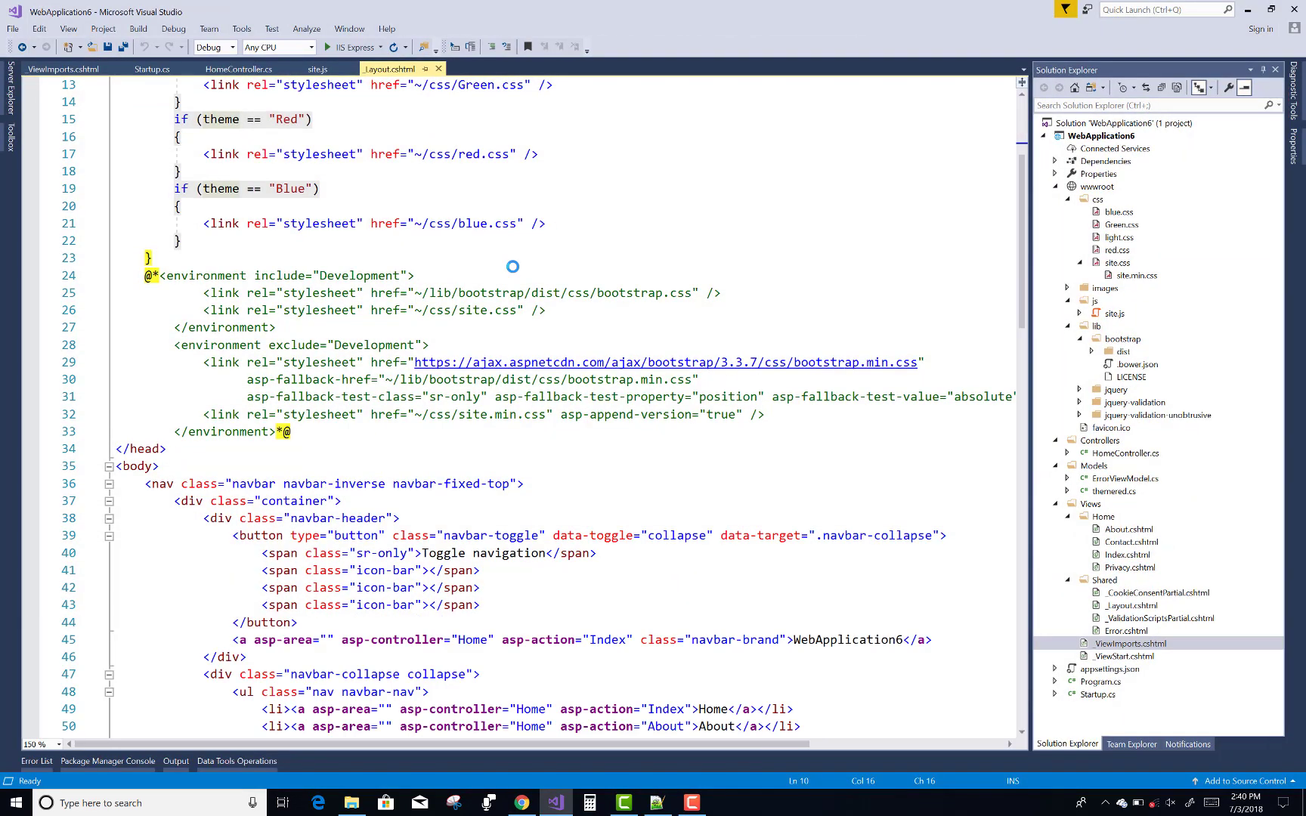